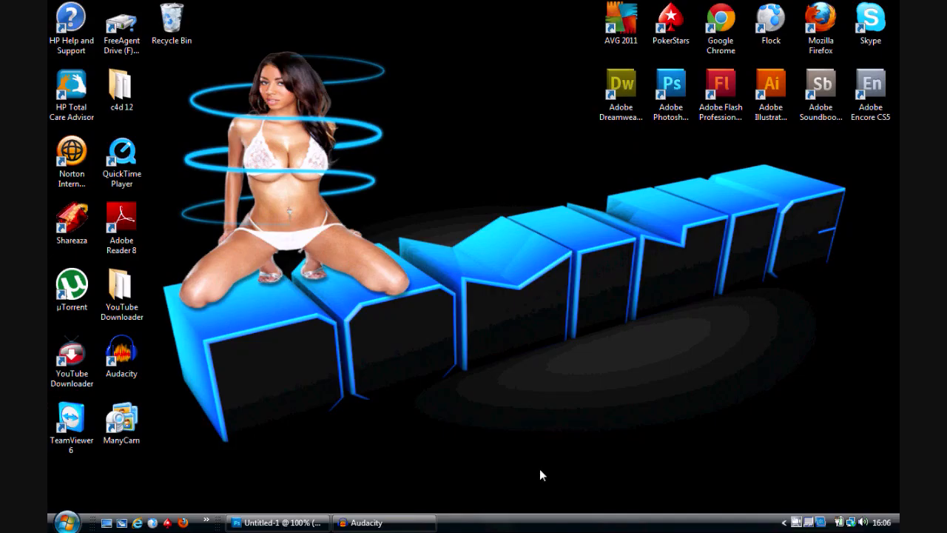
pyautogui.moveTo(417, 472)
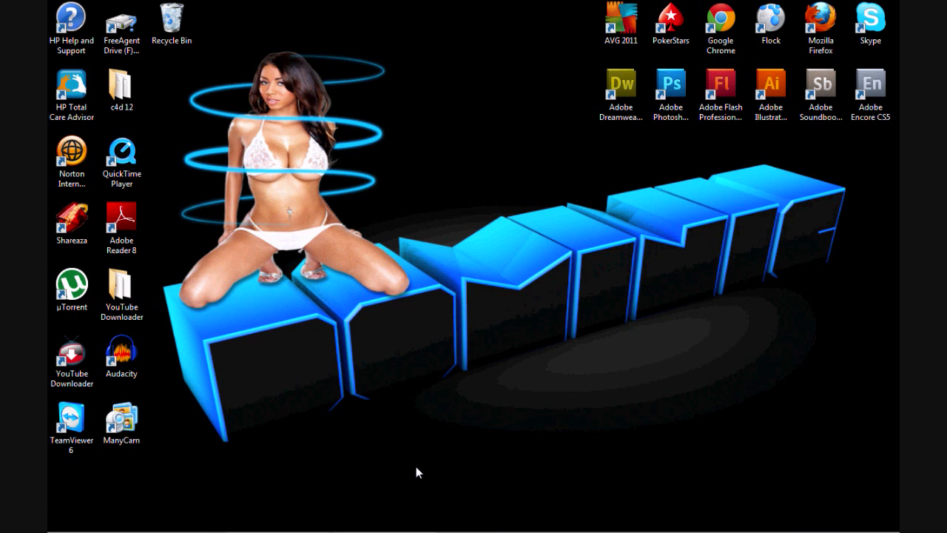
pyautogui.moveTo(328, 483)
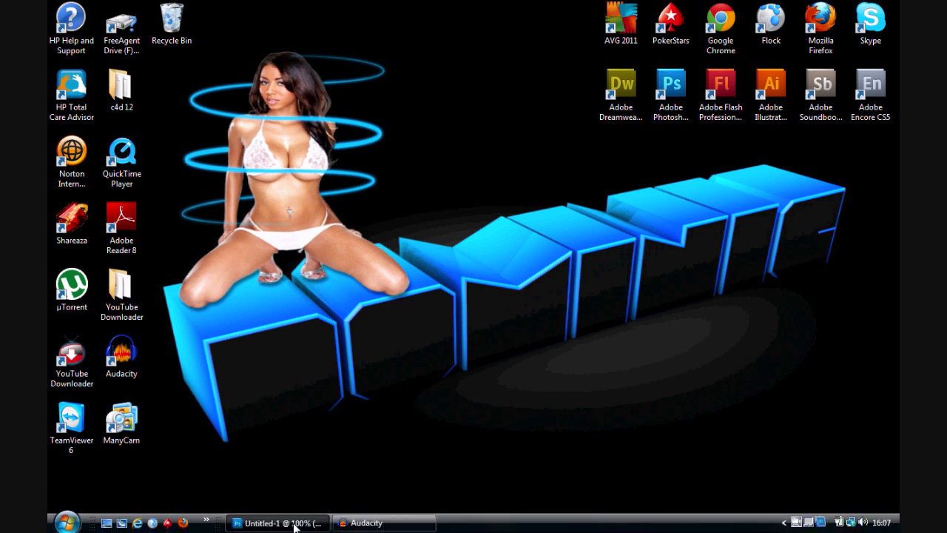
# Step: Switch to the black 'Mr Dictator Designs' divider document from the taskbar
pyautogui.click(278, 524)
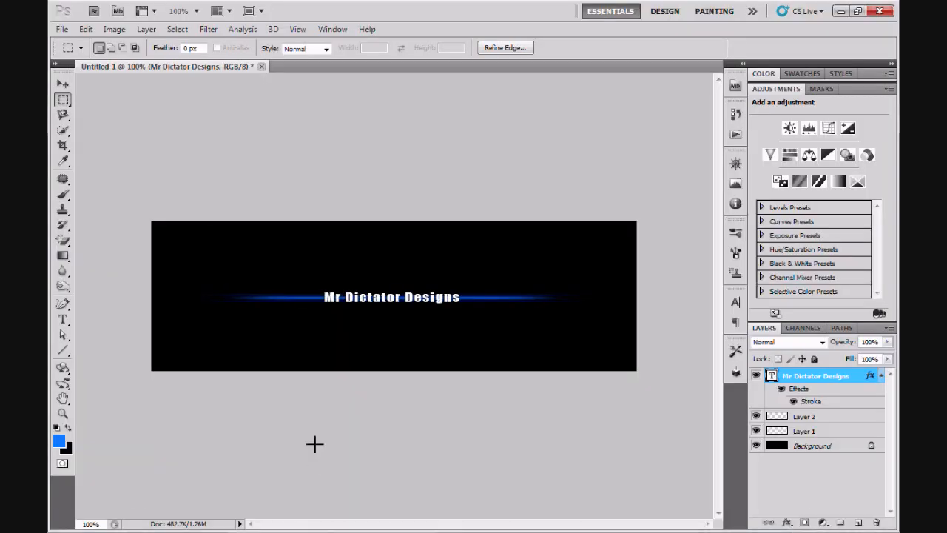
pyautogui.moveTo(370, 343)
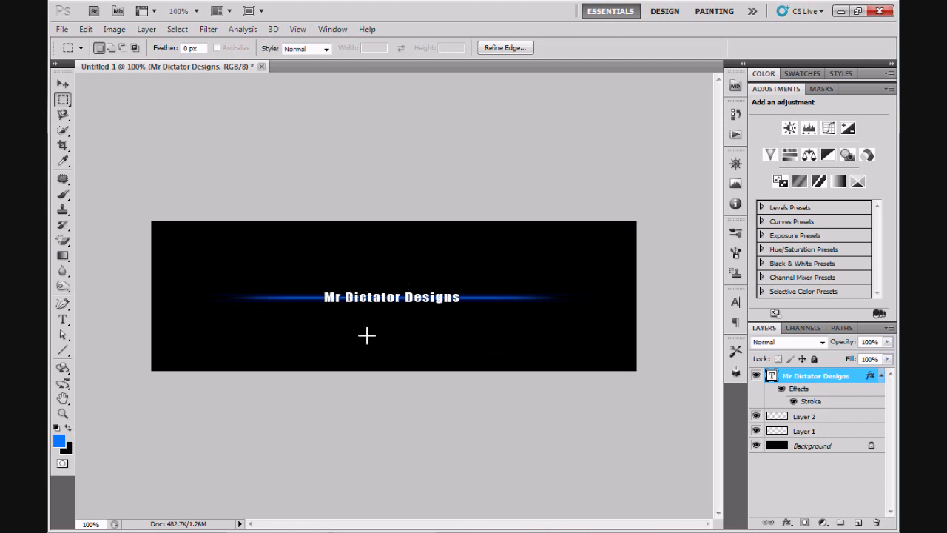
pyautogui.moveTo(390, 304)
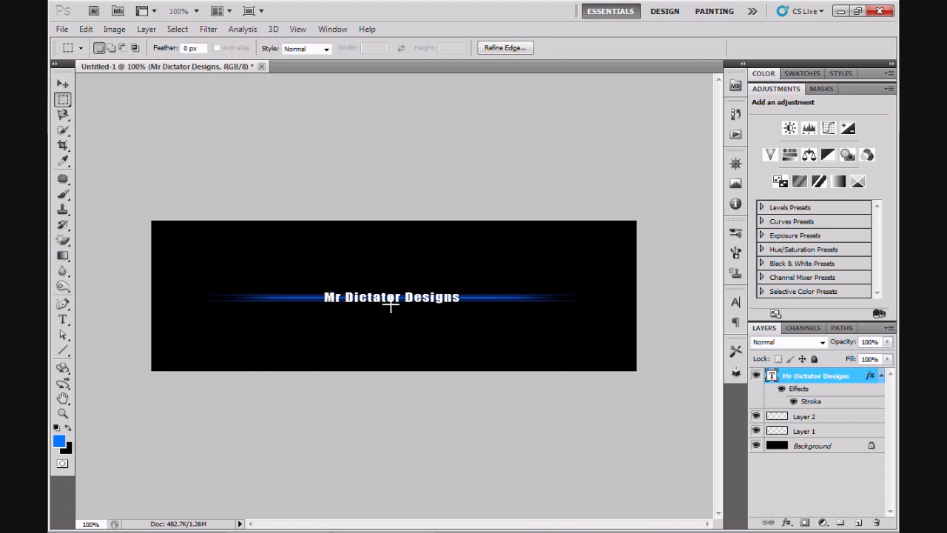
pyautogui.moveTo(361, 355)
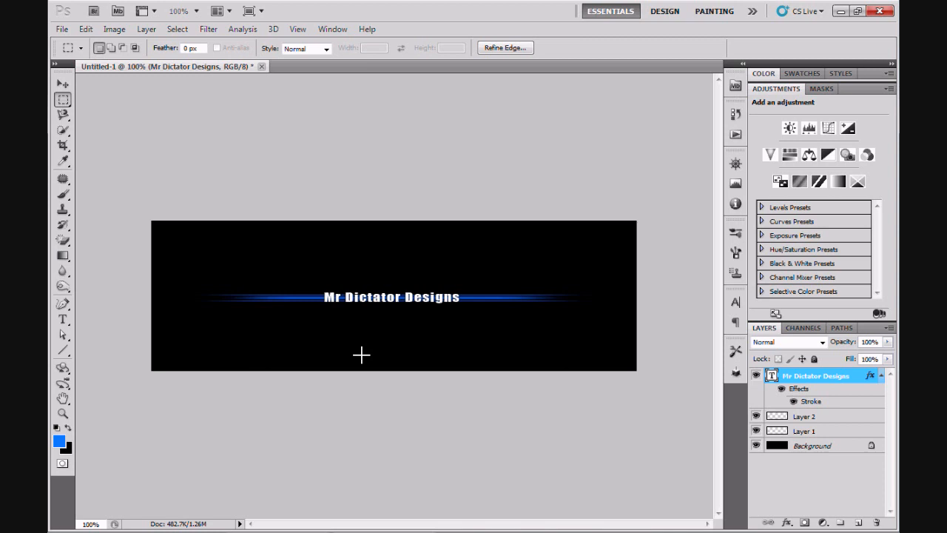
pyautogui.moveTo(127, 139)
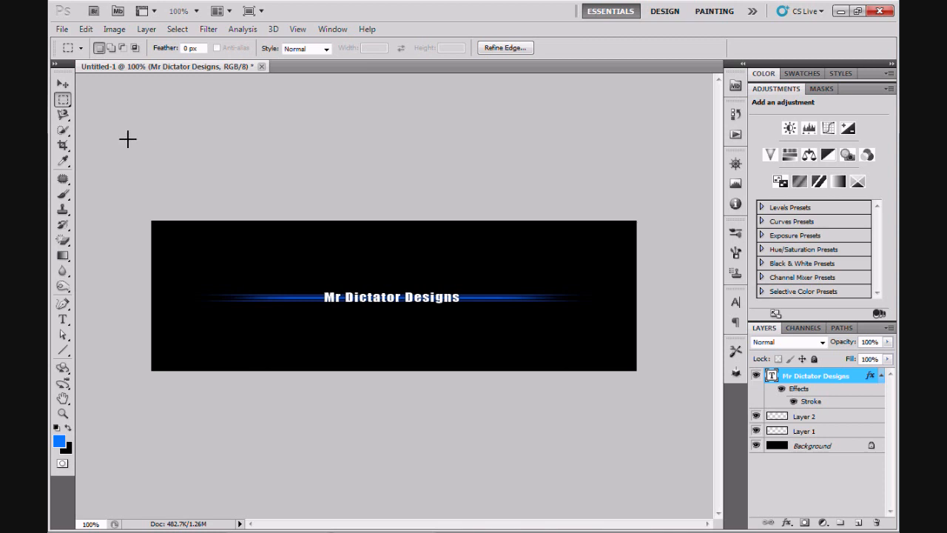
pyautogui.moveTo(96, 107)
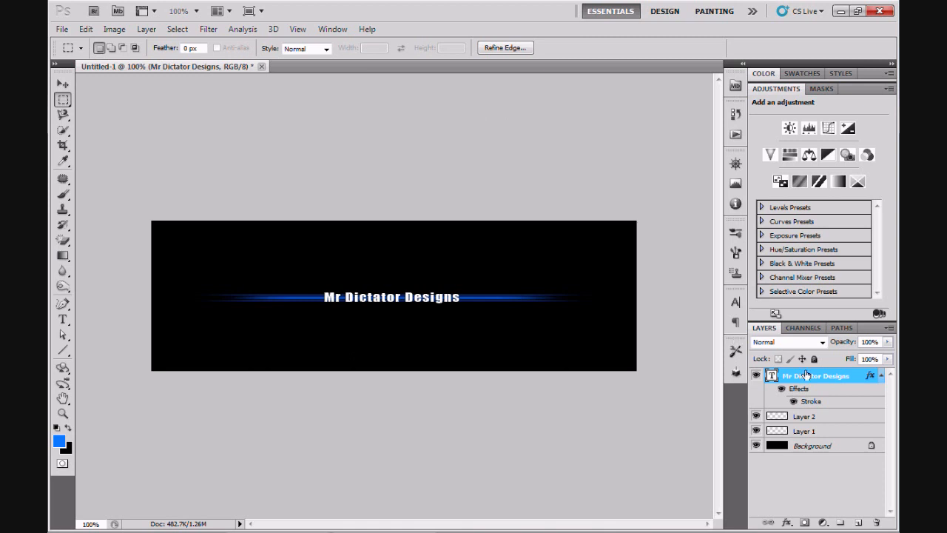
pyautogui.moveTo(813, 385)
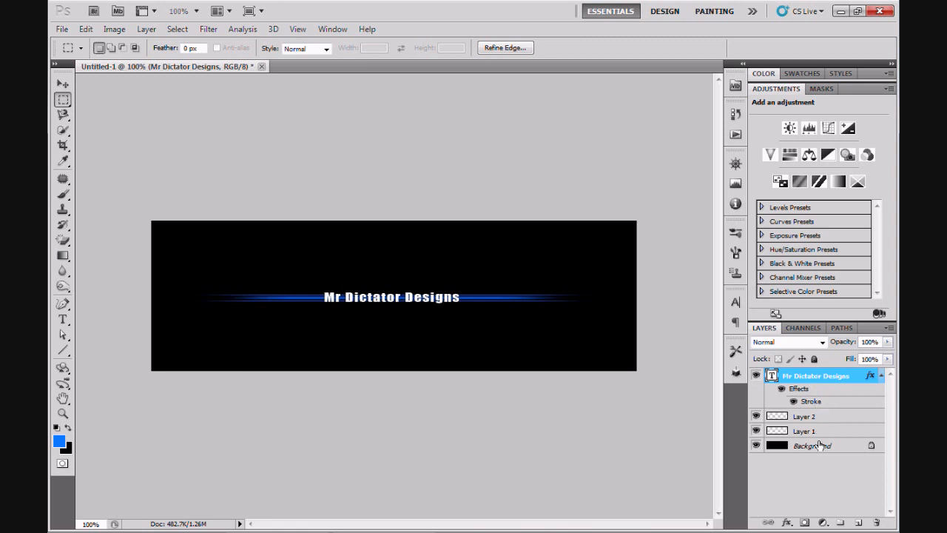
pyautogui.moveTo(817, 416)
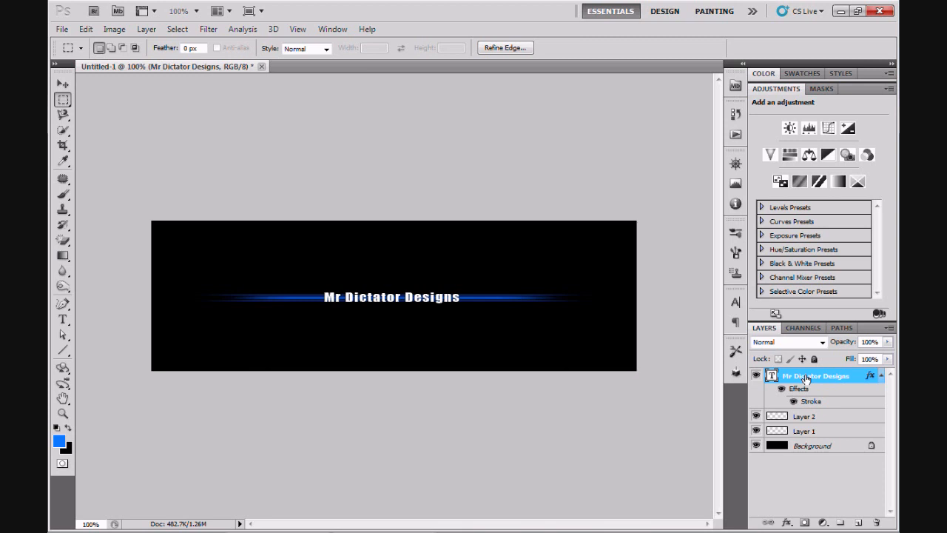
pyautogui.moveTo(861, 521)
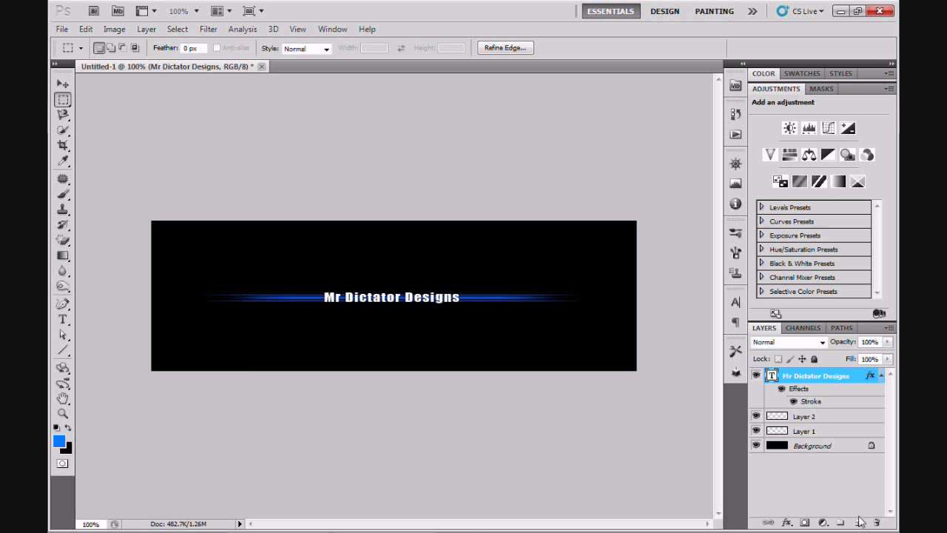
# Step: Create empty Layer 3 and marquee a thin vertical strip left of the text
pyautogui.click(858, 522)
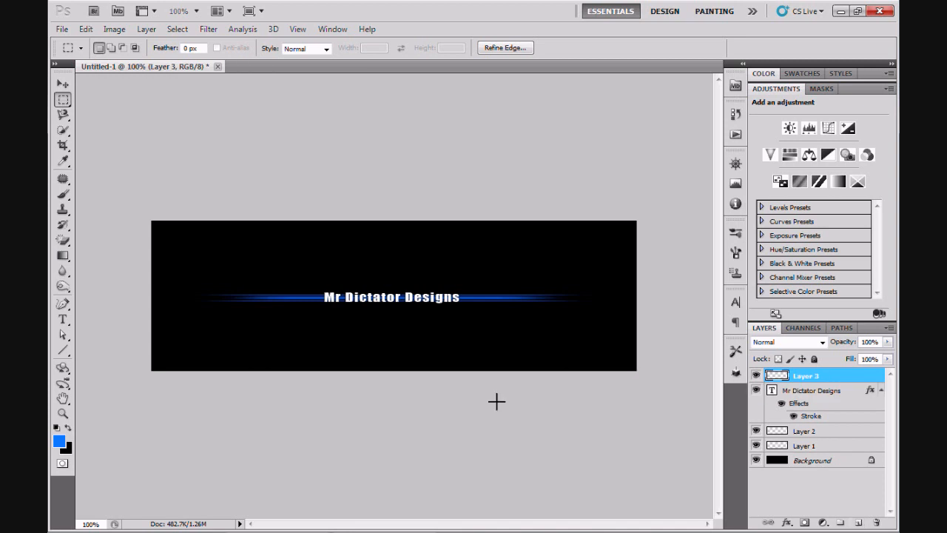
pyautogui.moveTo(287, 385)
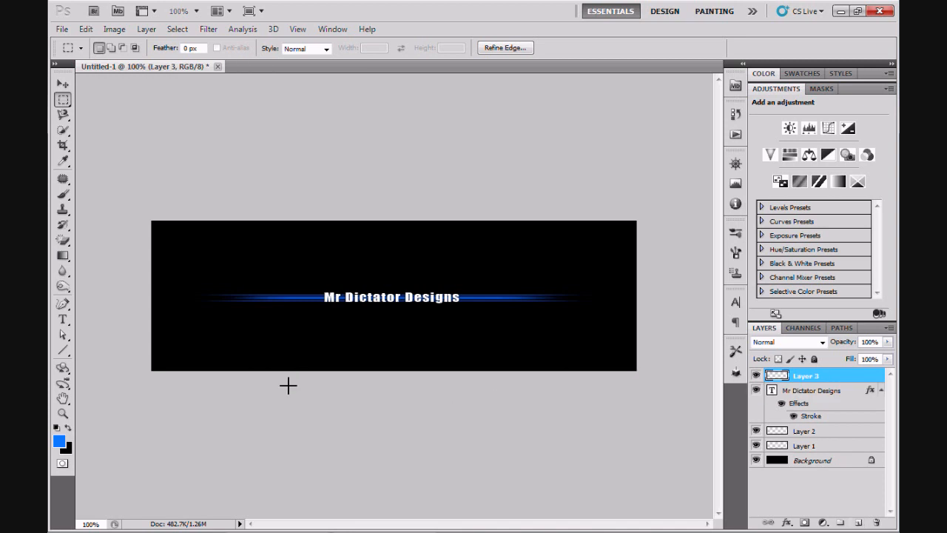
pyautogui.moveTo(120, 94)
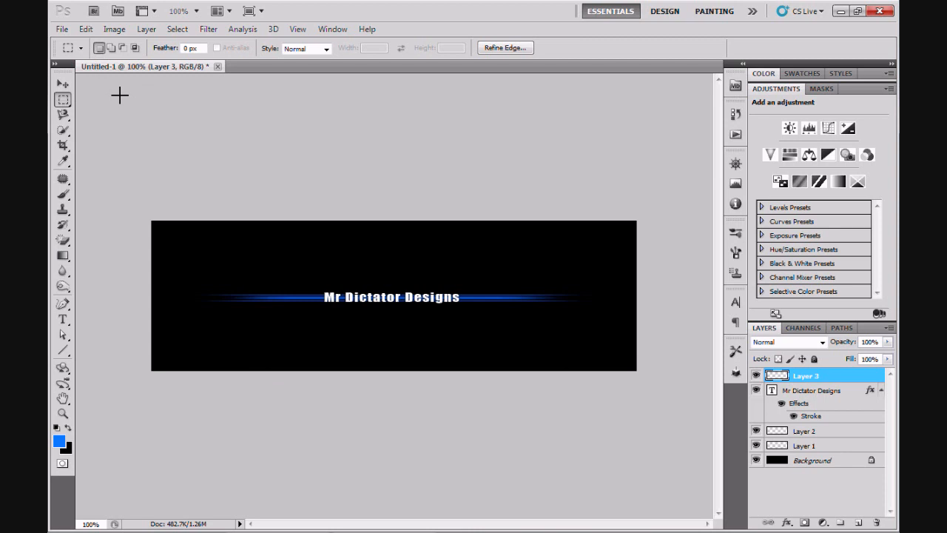
pyautogui.moveTo(62, 101)
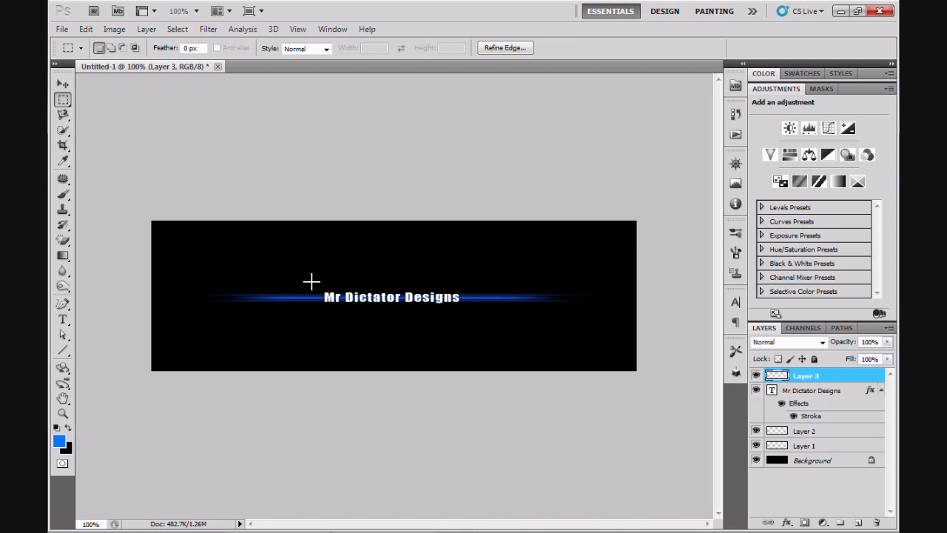
pyautogui.moveTo(311, 281); pyautogui.dragTo(316, 319)
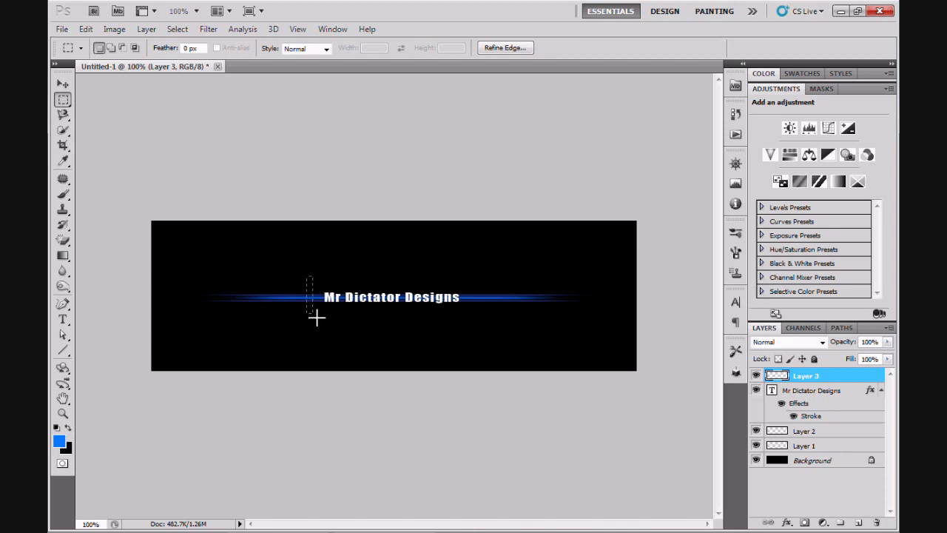
pyautogui.moveTo(313, 314)
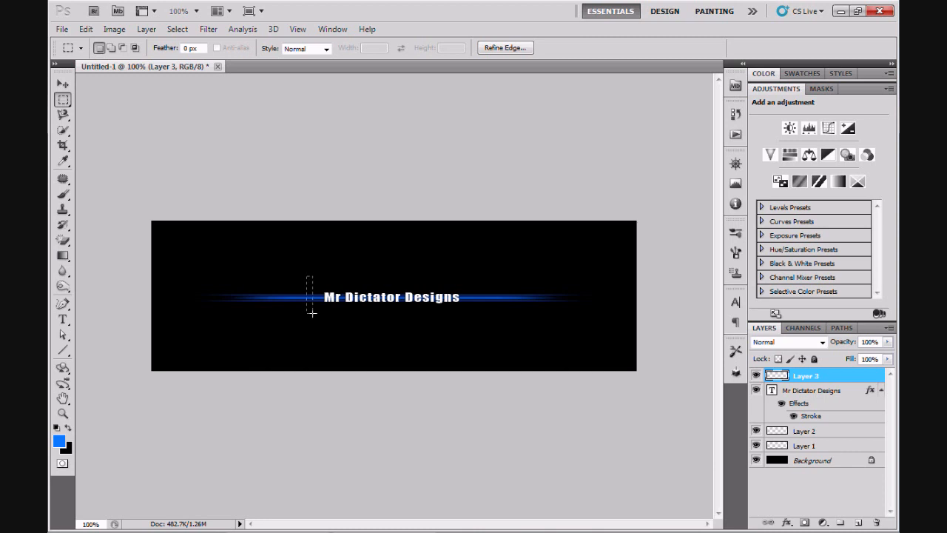
pyautogui.moveTo(319, 285)
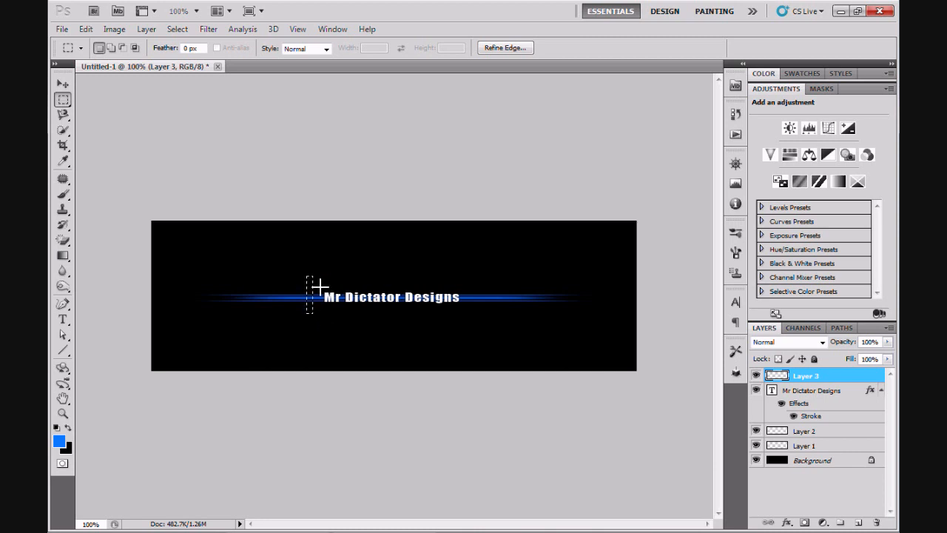
pyautogui.moveTo(320, 279)
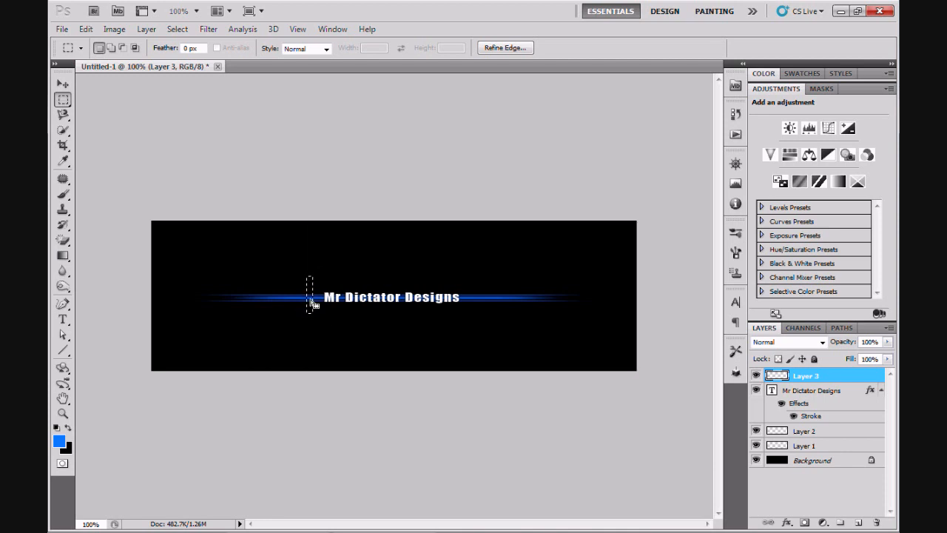
# Step: Fill the selected vertical strip on Layer 3 with the blue foreground colour
pyautogui.rightClick(310, 301)
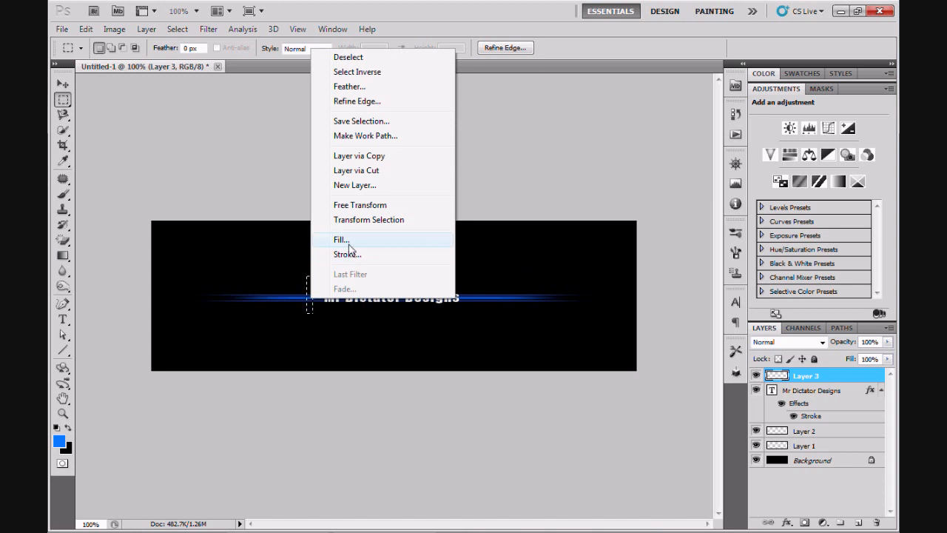
pyautogui.click(340, 240)
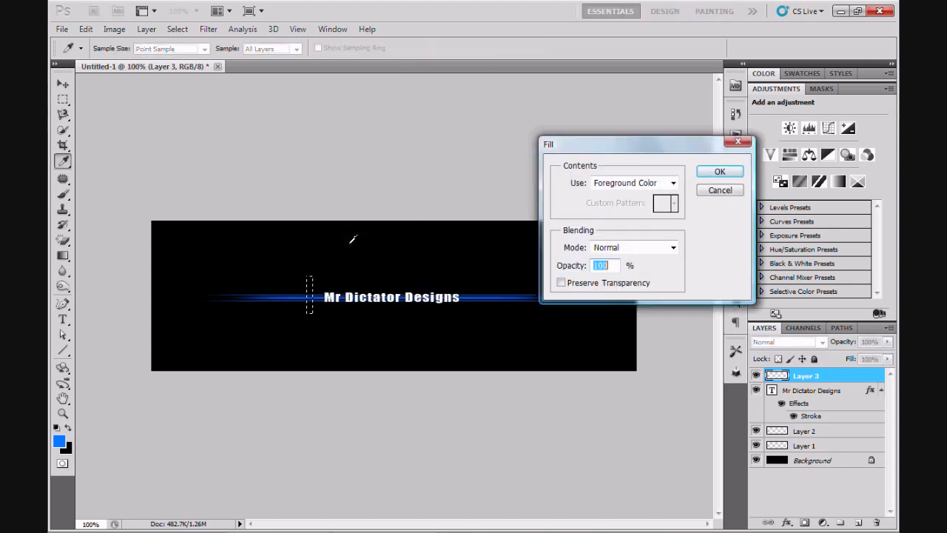
pyautogui.click(671, 184)
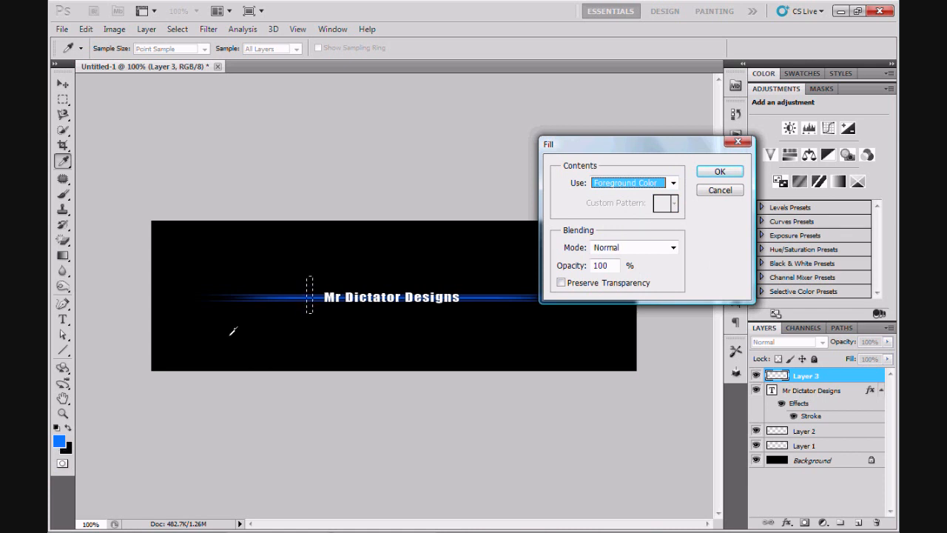
pyautogui.moveTo(275, 281)
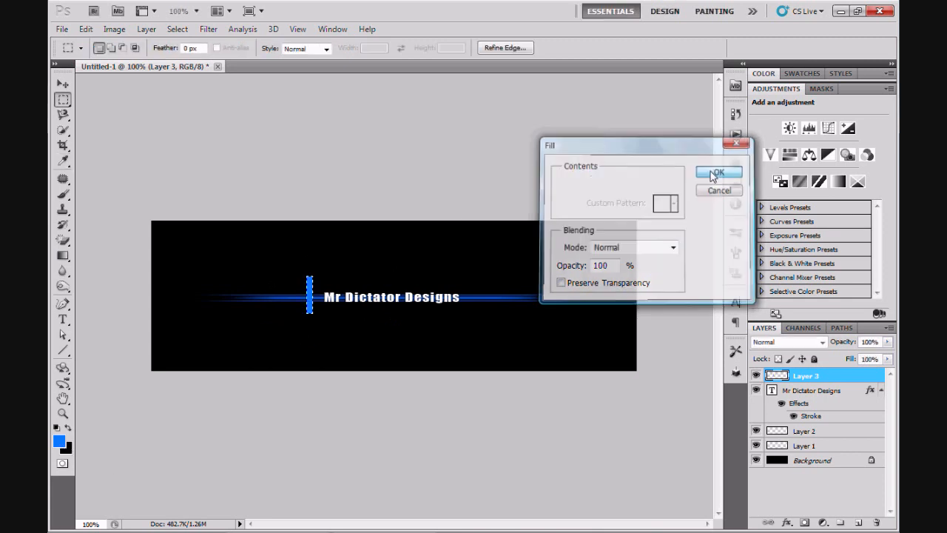
pyautogui.click(716, 171)
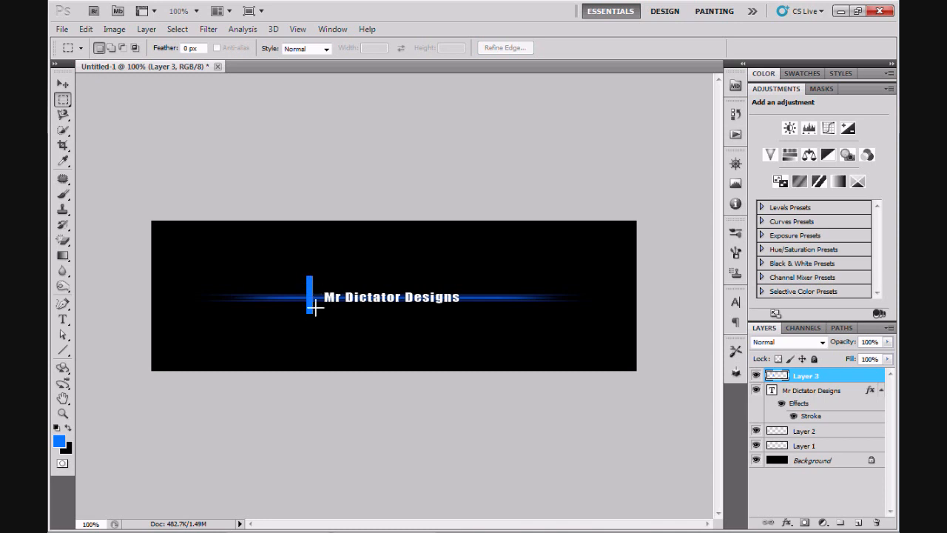
pyautogui.moveTo(315, 314)
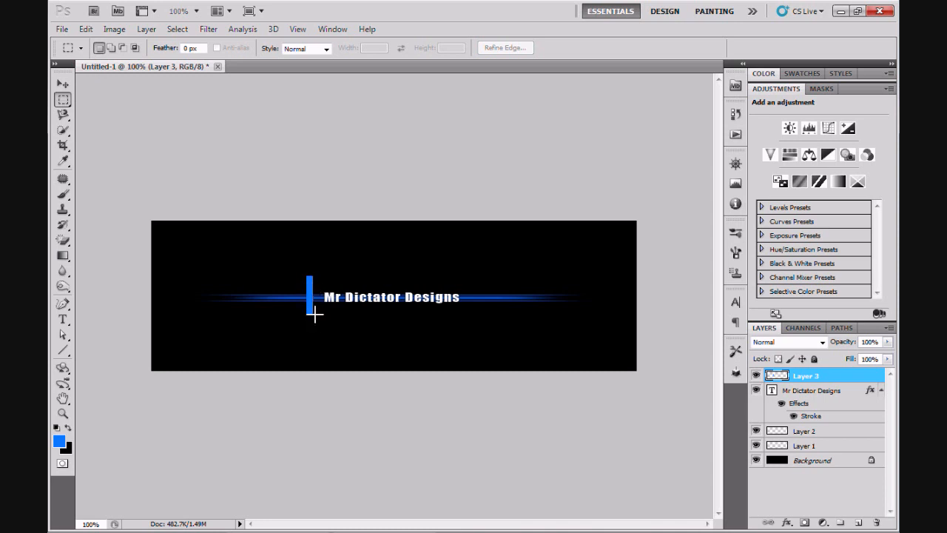
pyautogui.moveTo(317, 306)
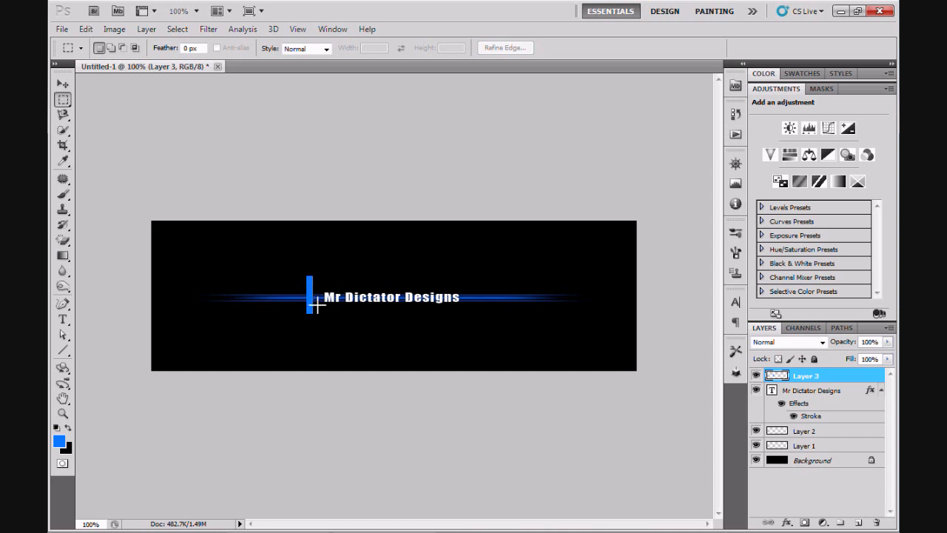
pyautogui.moveTo(660, 349)
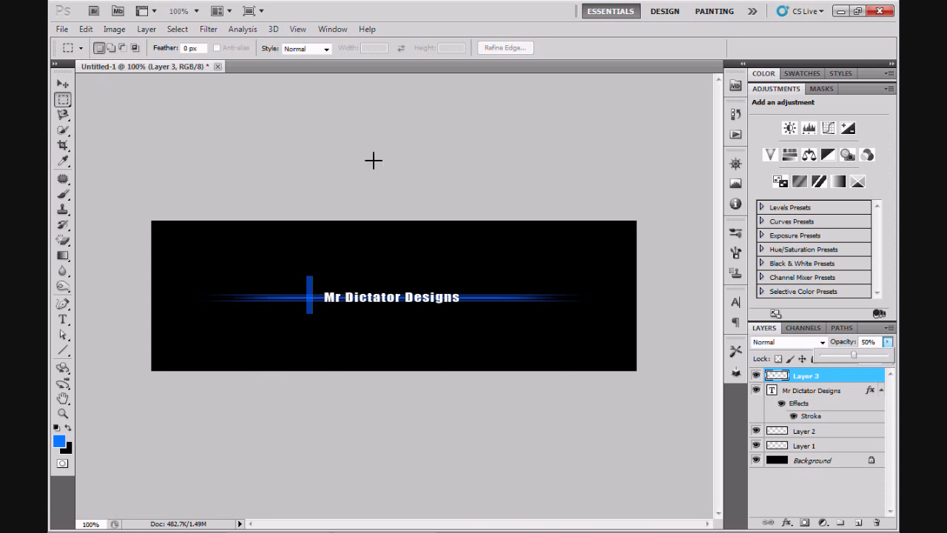
pyautogui.moveTo(332, 29)
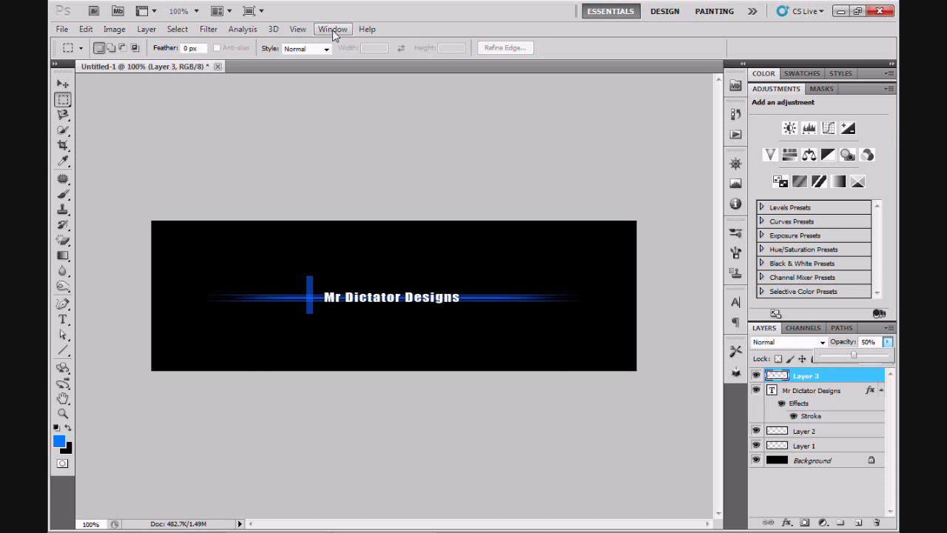
# Step: Show the Animation (Frames) panel via the Window menu
pyautogui.click(332, 29)
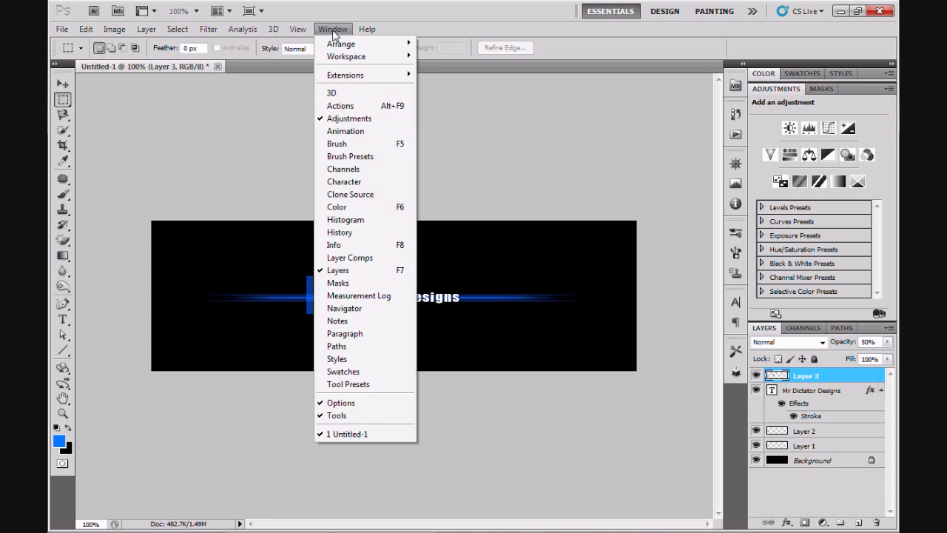
pyautogui.moveTo(345, 130)
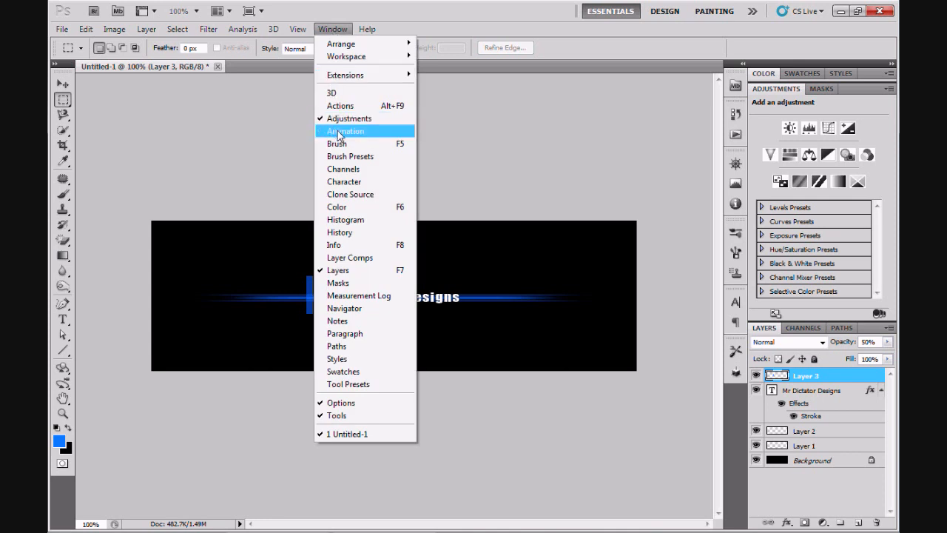
pyautogui.click(345, 130)
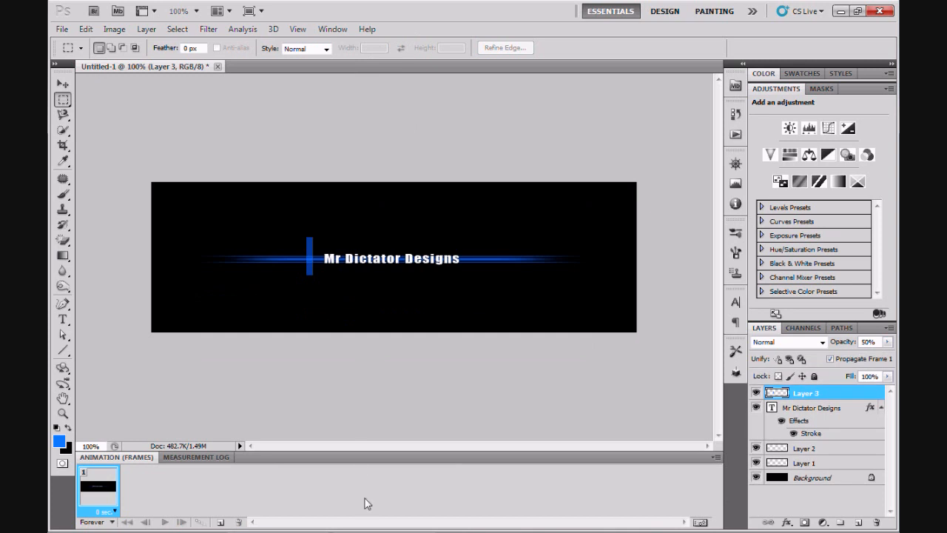
pyautogui.moveTo(175, 496)
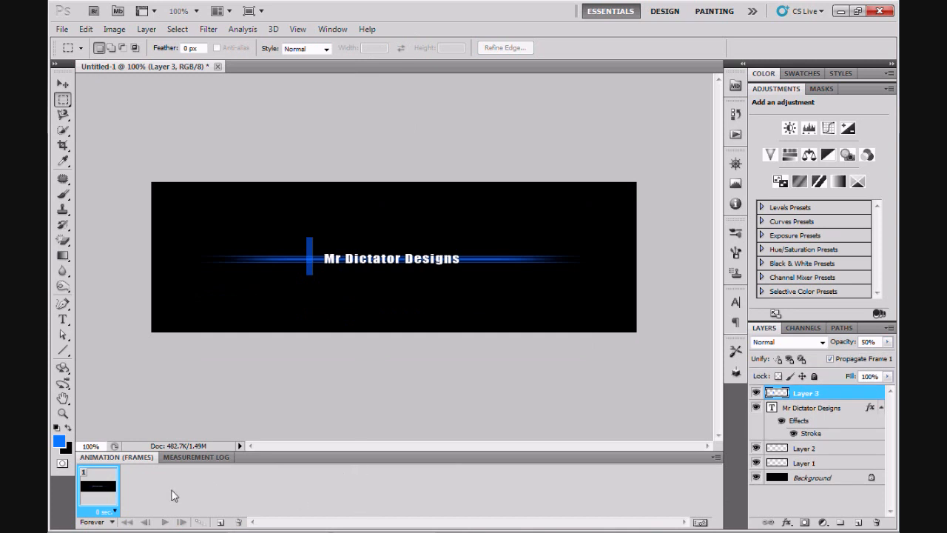
pyautogui.moveTo(194, 491)
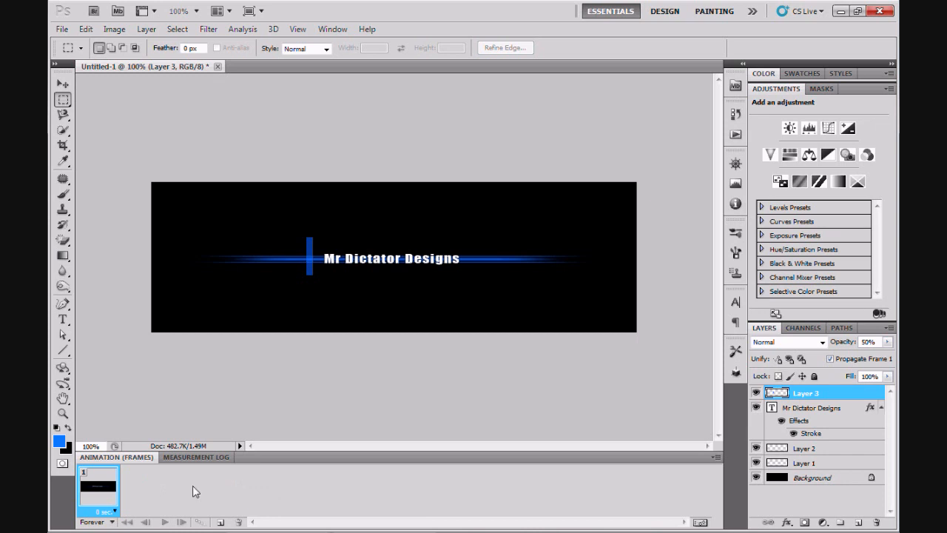
pyautogui.moveTo(215, 488)
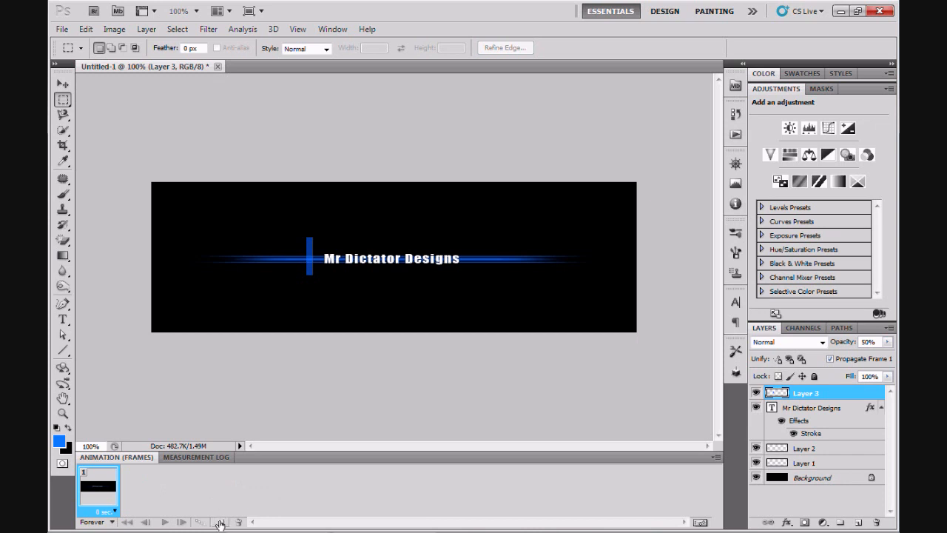
pyautogui.moveTo(219, 522)
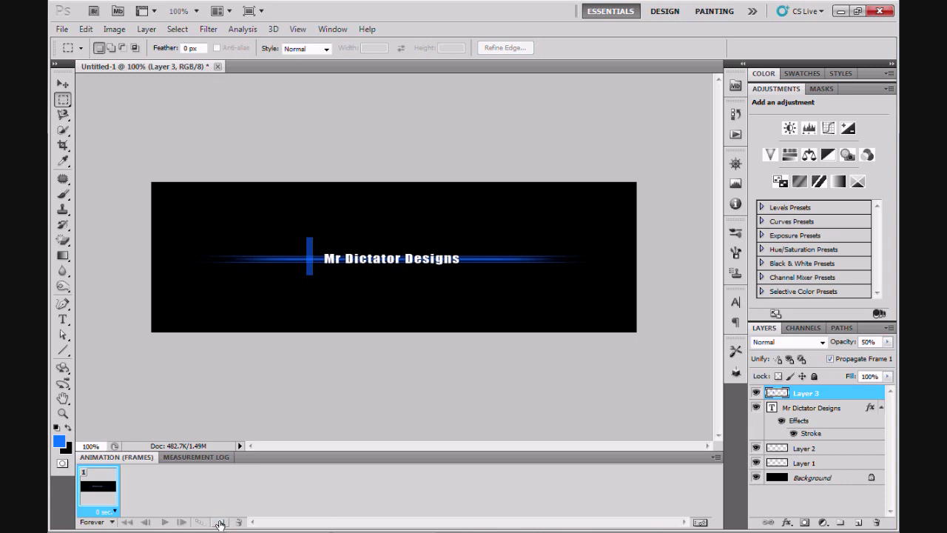
# Step: Duplicate the first animation frame to create a second, active frame
pyautogui.click(219, 523)
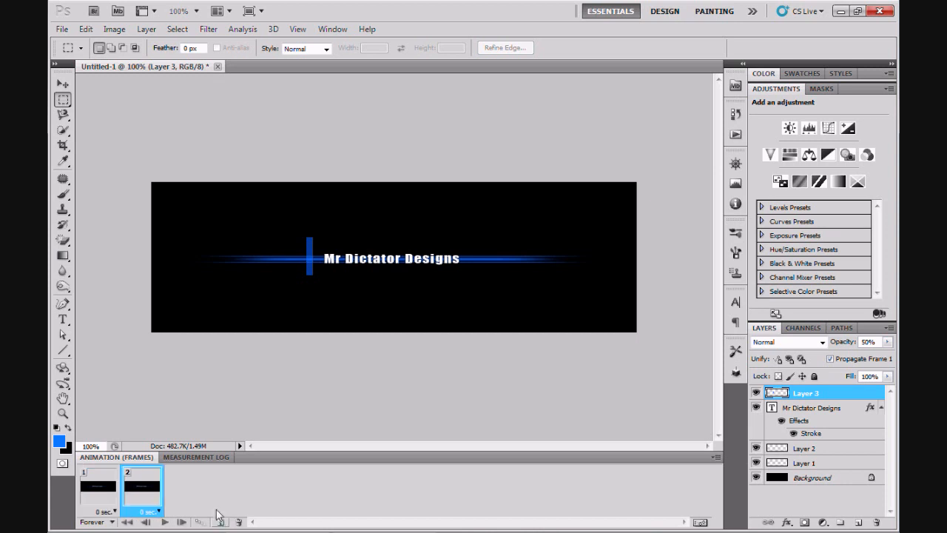
pyautogui.click(62, 83)
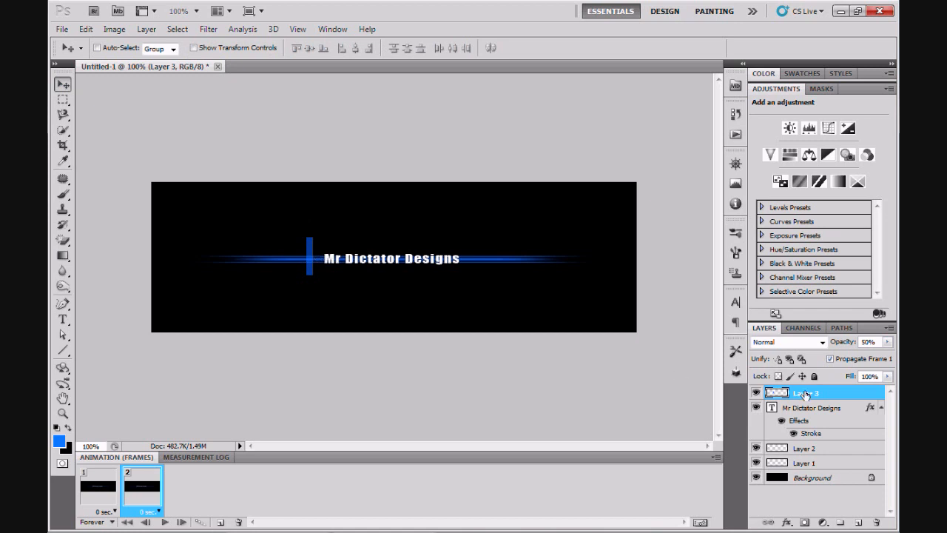
pyautogui.moveTo(811, 393)
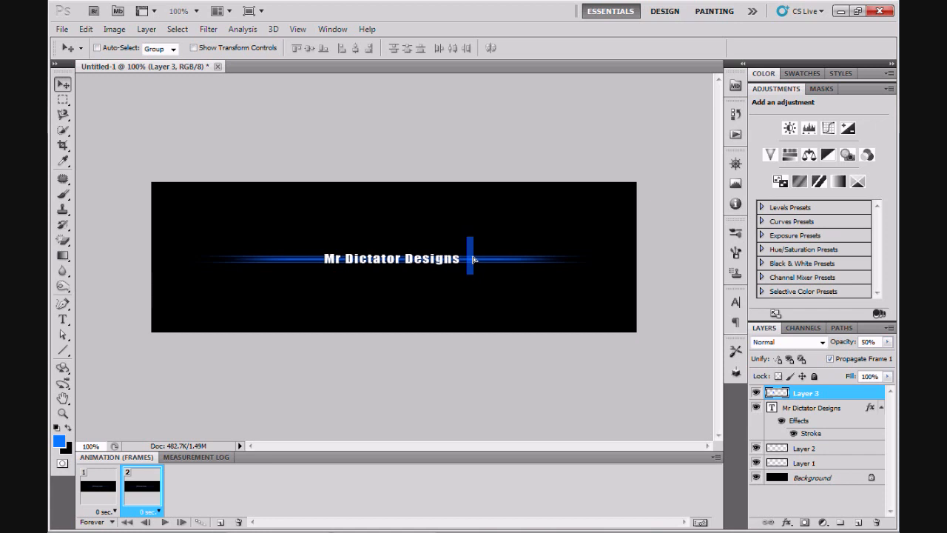
pyautogui.moveTo(407, 210)
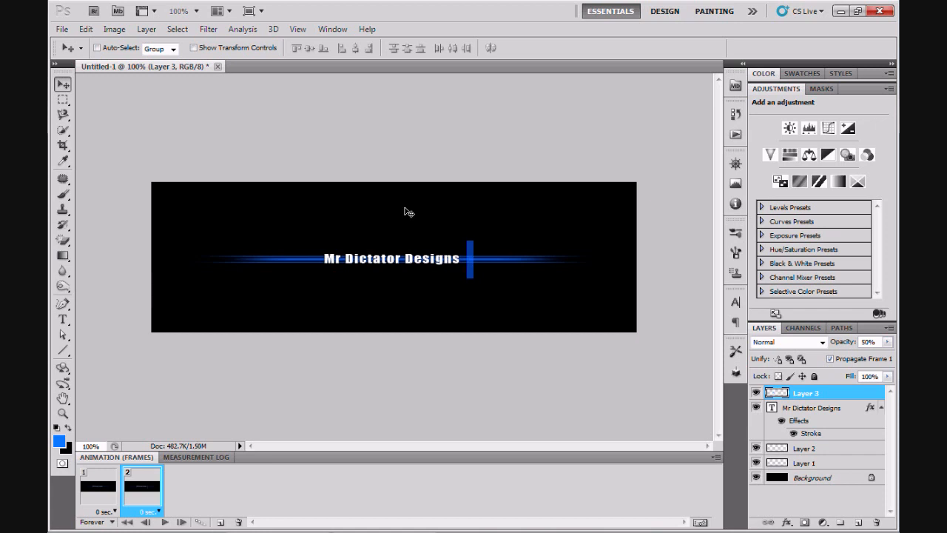
pyautogui.moveTo(231, 385)
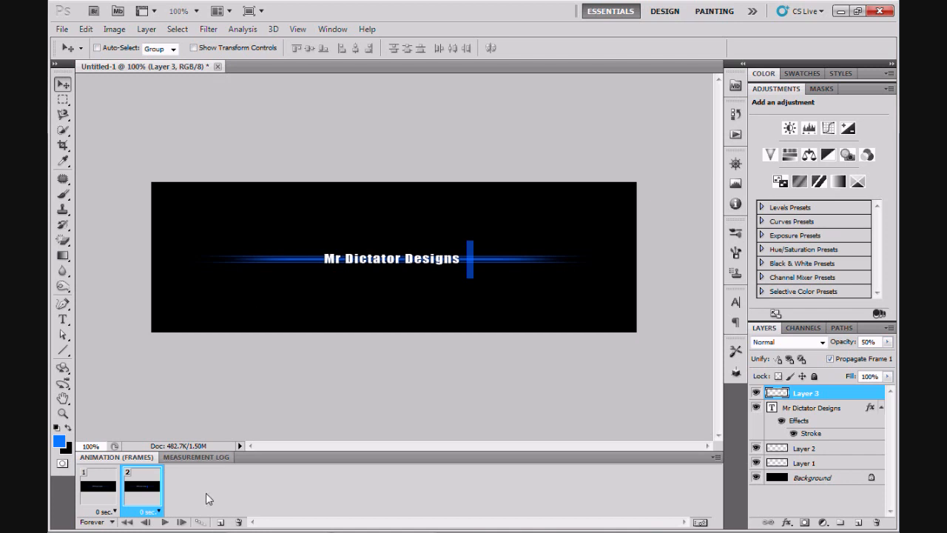
pyautogui.moveTo(201, 521)
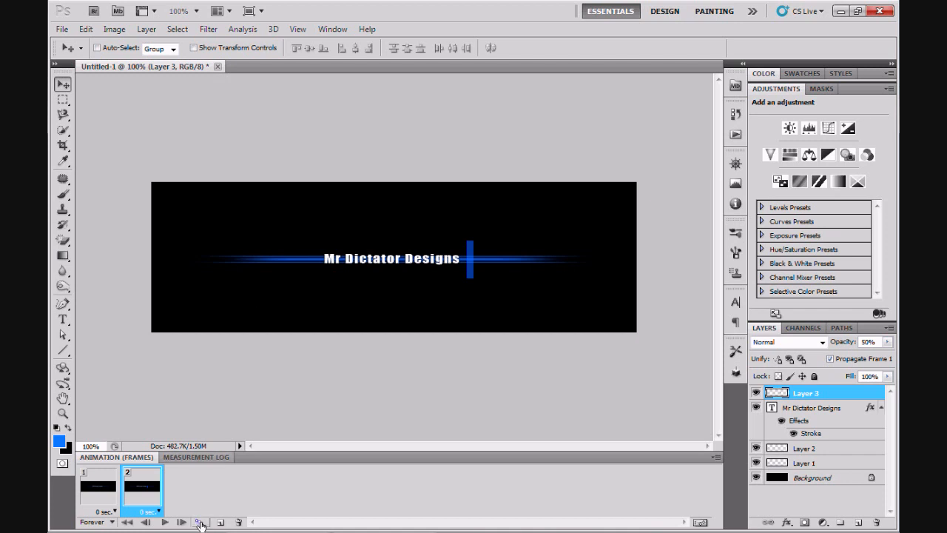
pyautogui.moveTo(199, 521)
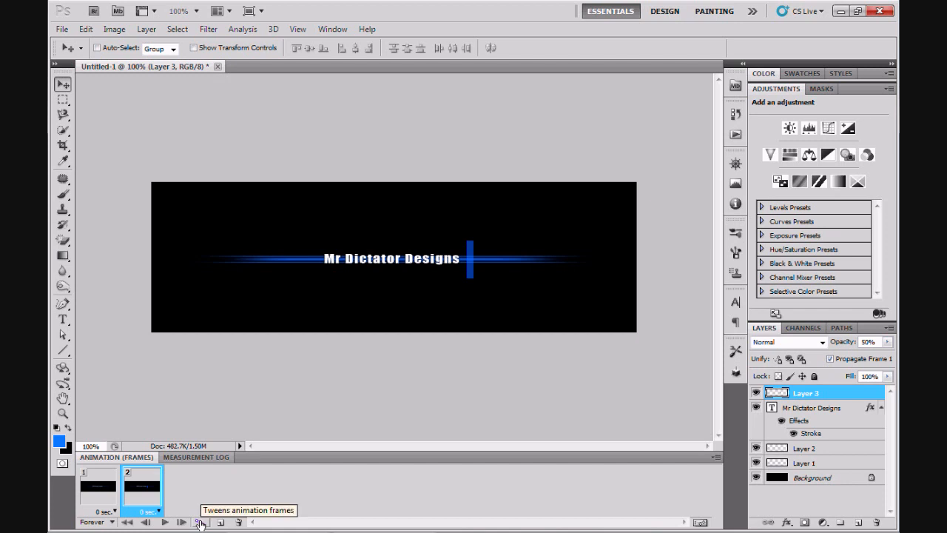
# Step: Tween with Previous Frame, adding 25 in-between frames for a 27-frame slide
pyautogui.click(200, 521)
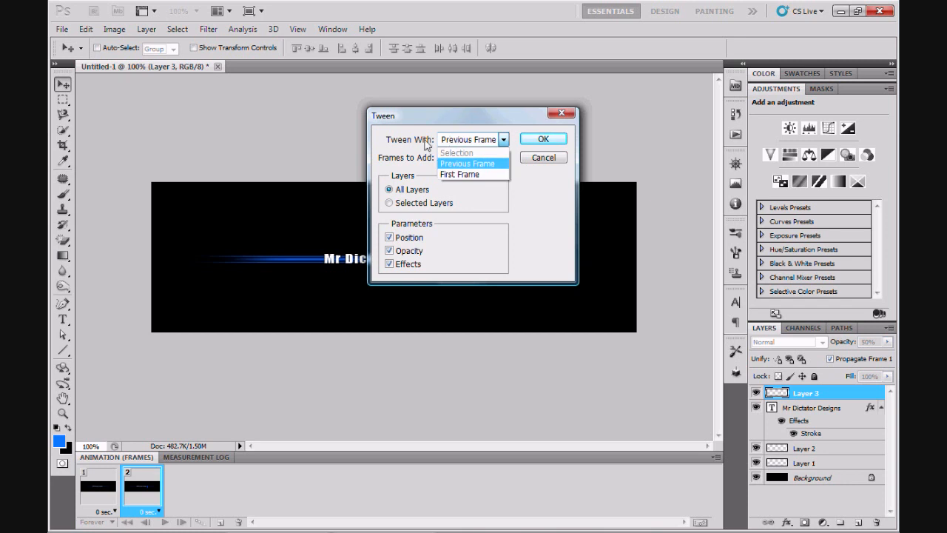
pyautogui.click(467, 163)
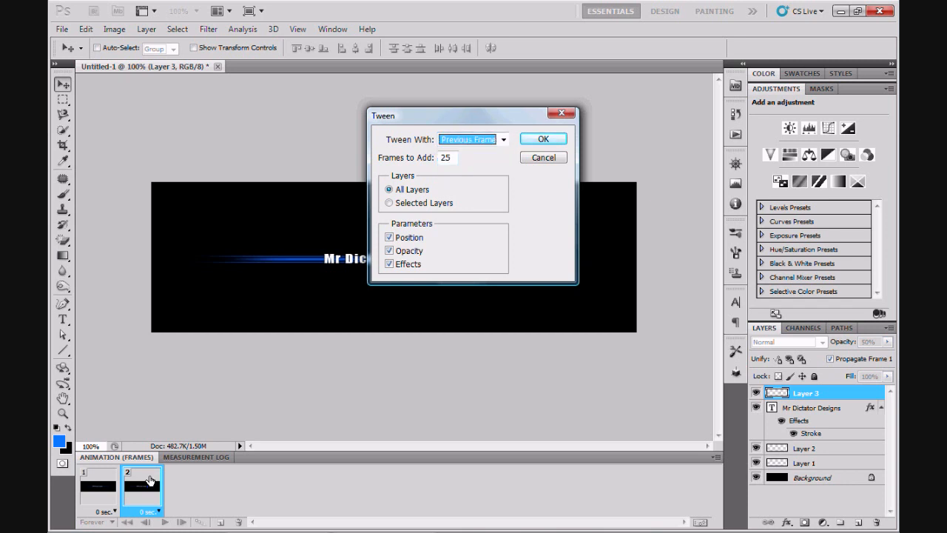
pyautogui.moveTo(100, 485)
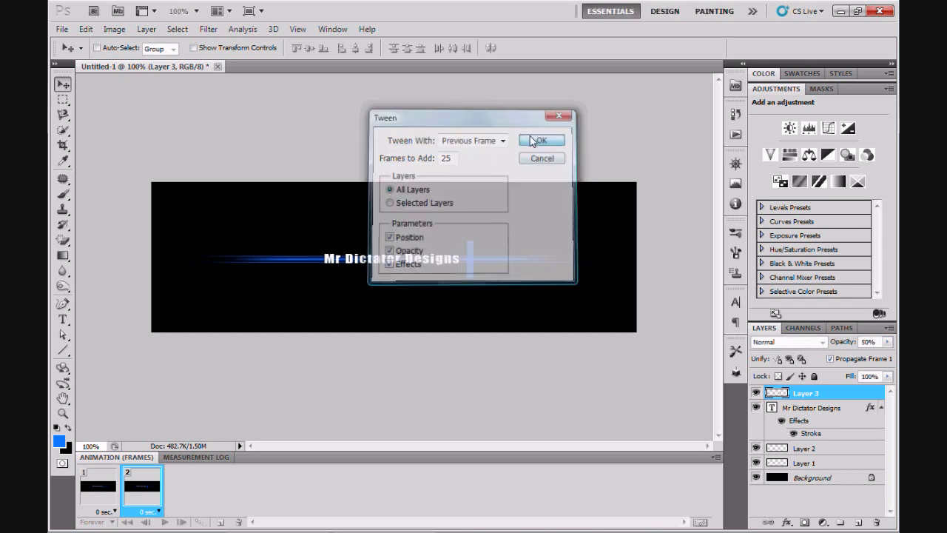
pyautogui.click(540, 141)
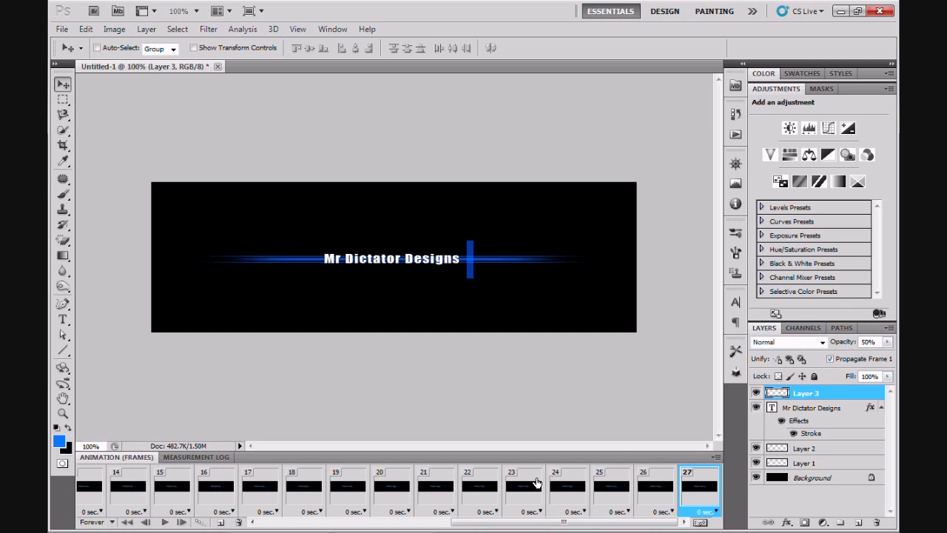
pyautogui.moveTo(692, 489)
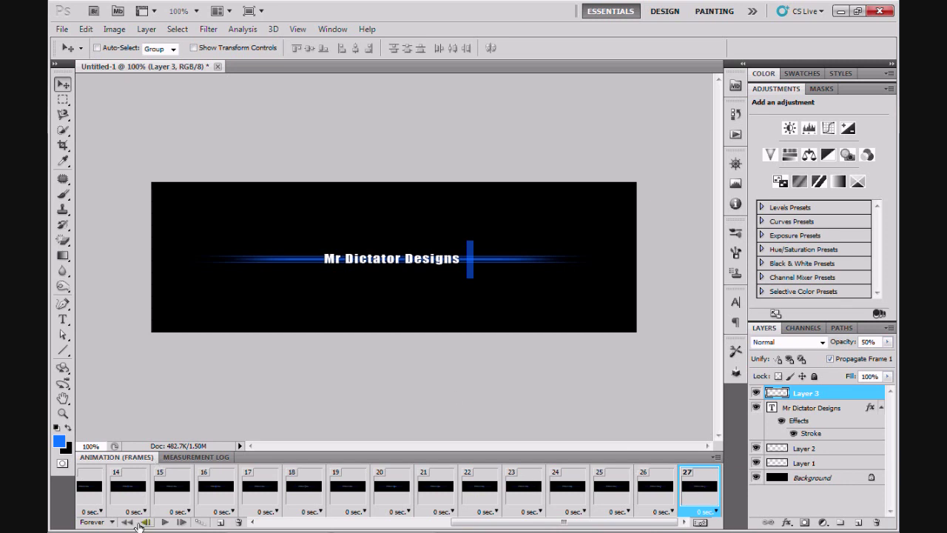
pyautogui.click(136, 521)
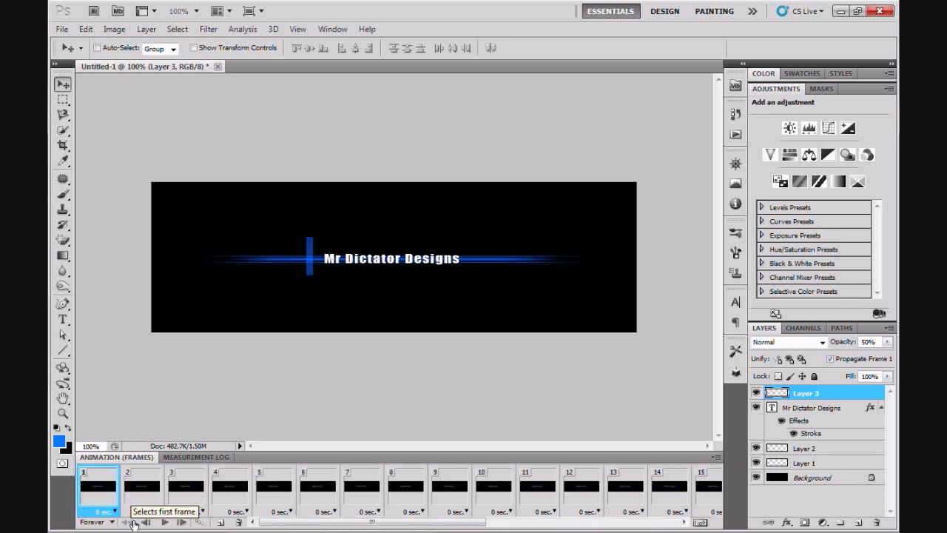
pyautogui.moveTo(166, 521)
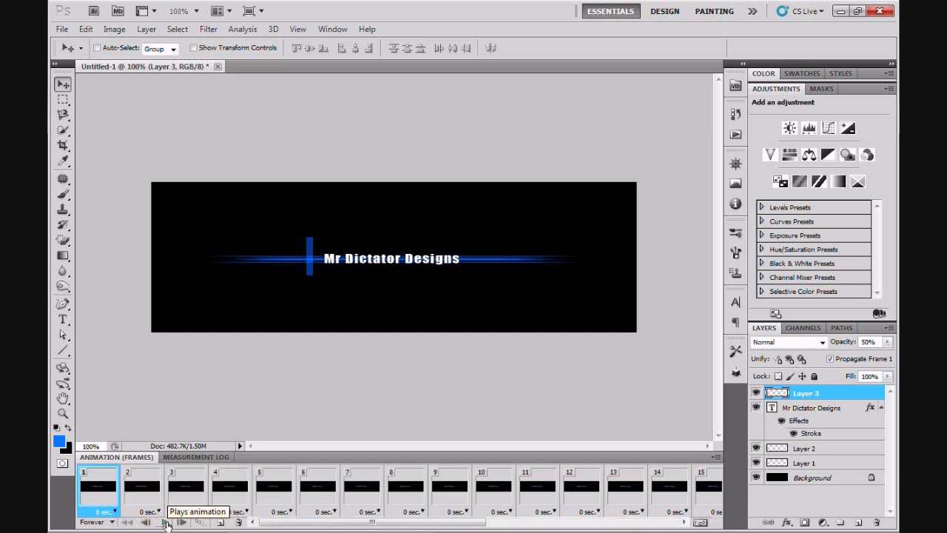
pyautogui.click(166, 520)
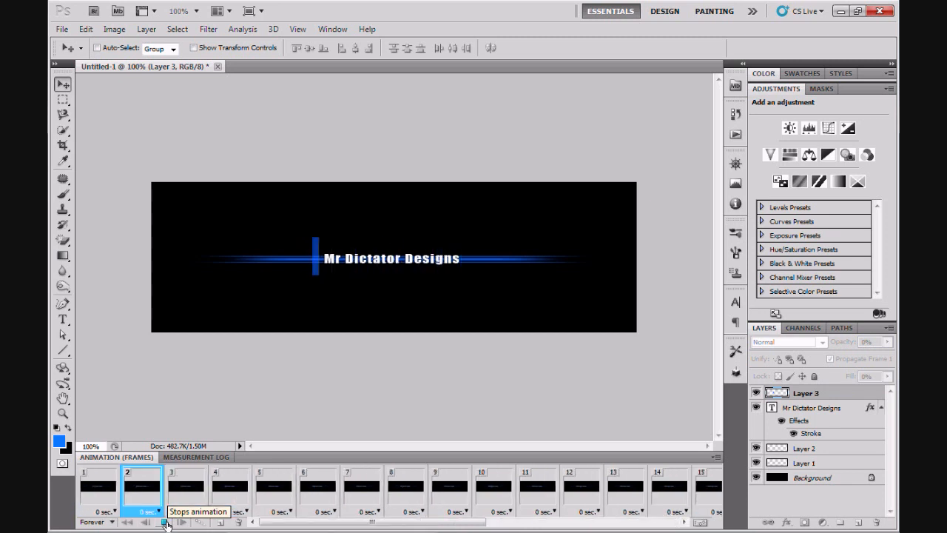
pyautogui.click(163, 520)
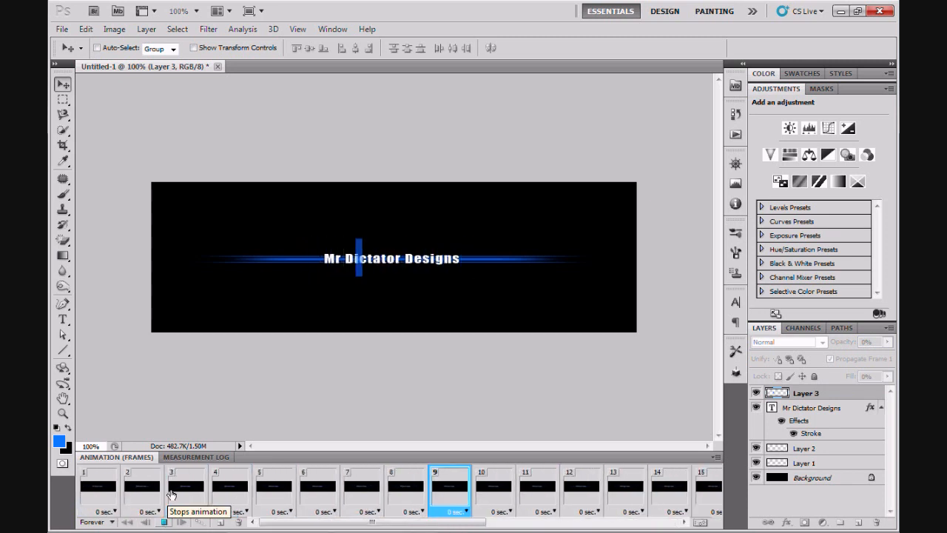
pyautogui.click(405, 486)
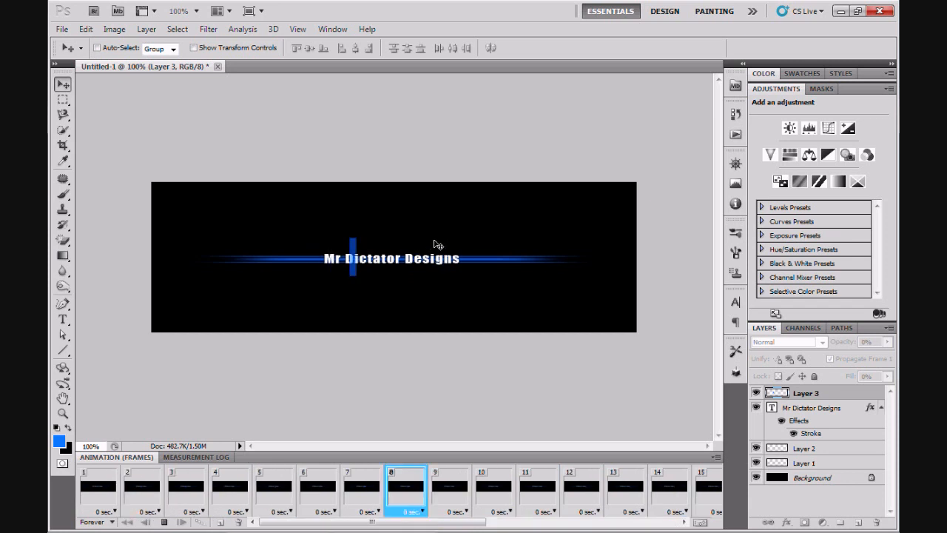
pyautogui.click(583, 486)
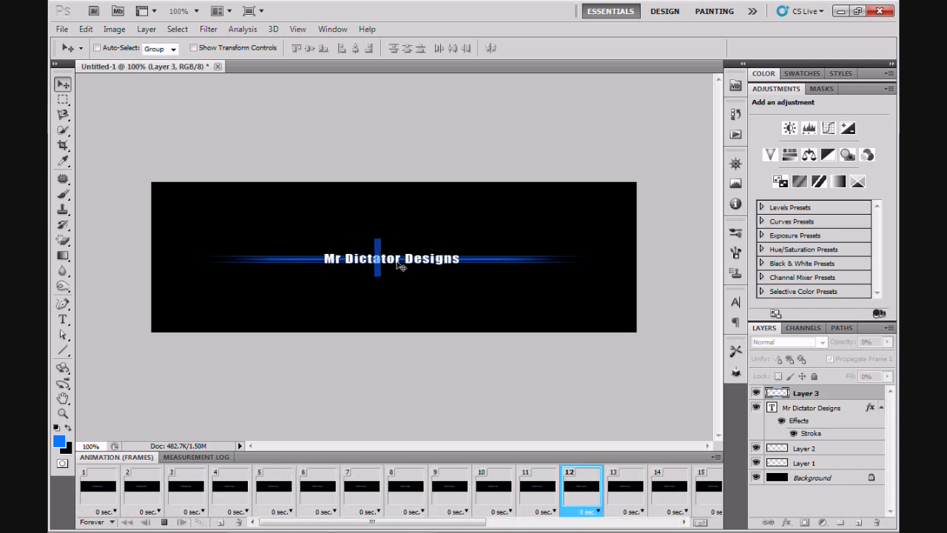
pyautogui.hscroll(3)
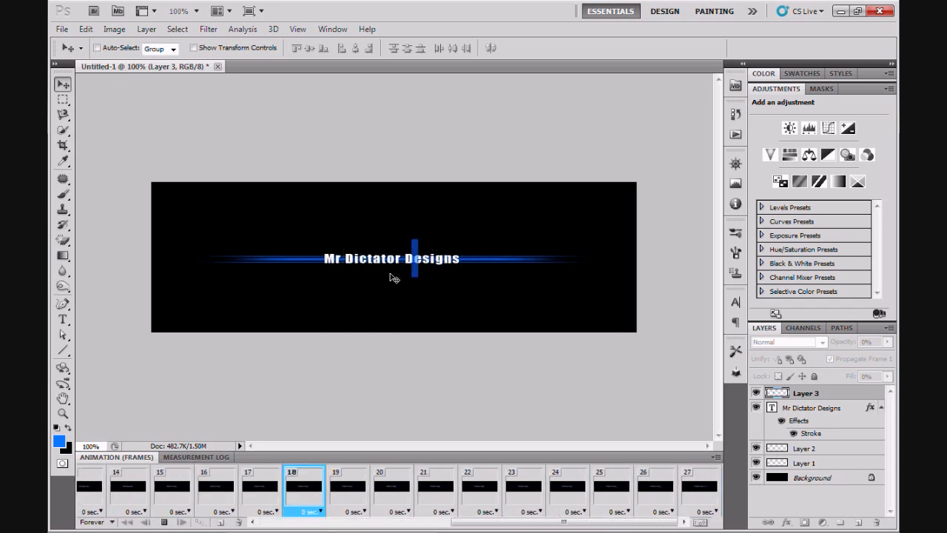
pyautogui.click(522, 489)
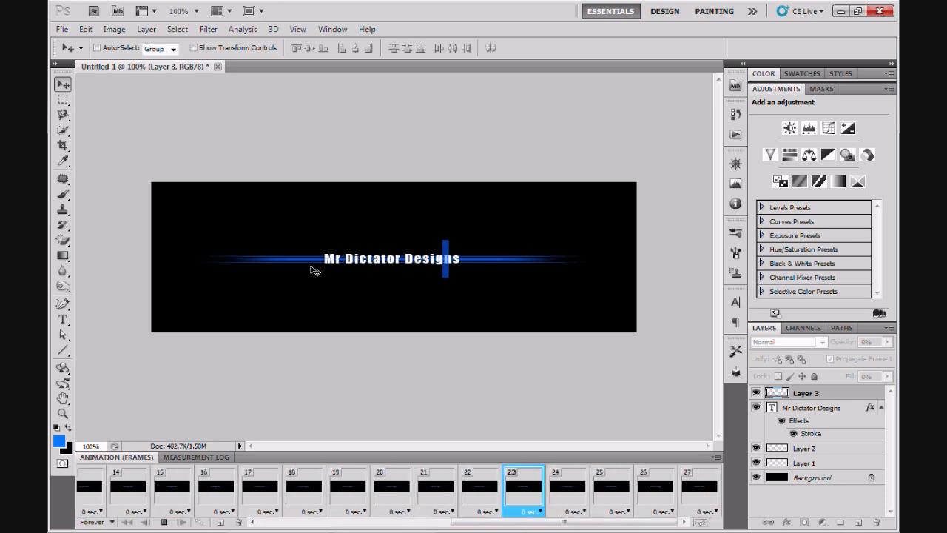
pyautogui.click(611, 488)
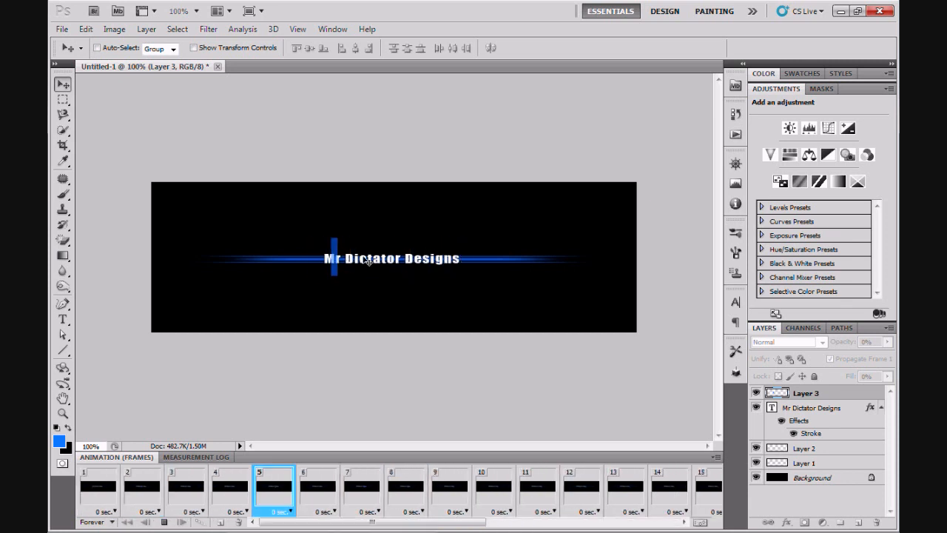
pyautogui.click(538, 492)
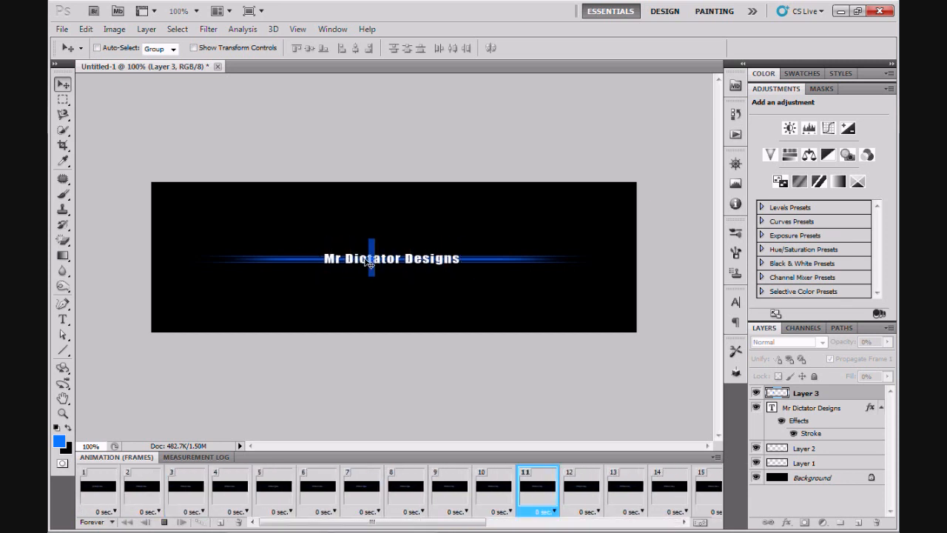
pyautogui.click(657, 485)
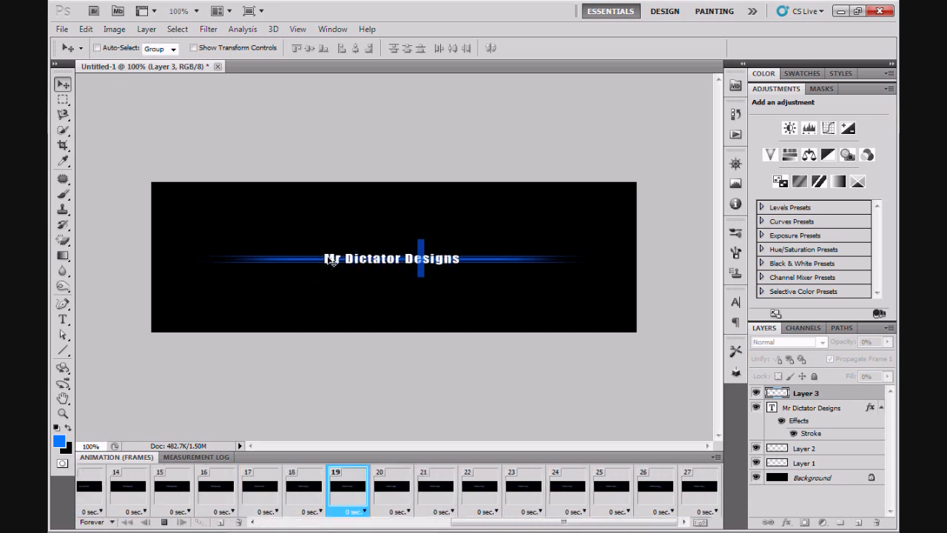
pyautogui.click(521, 488)
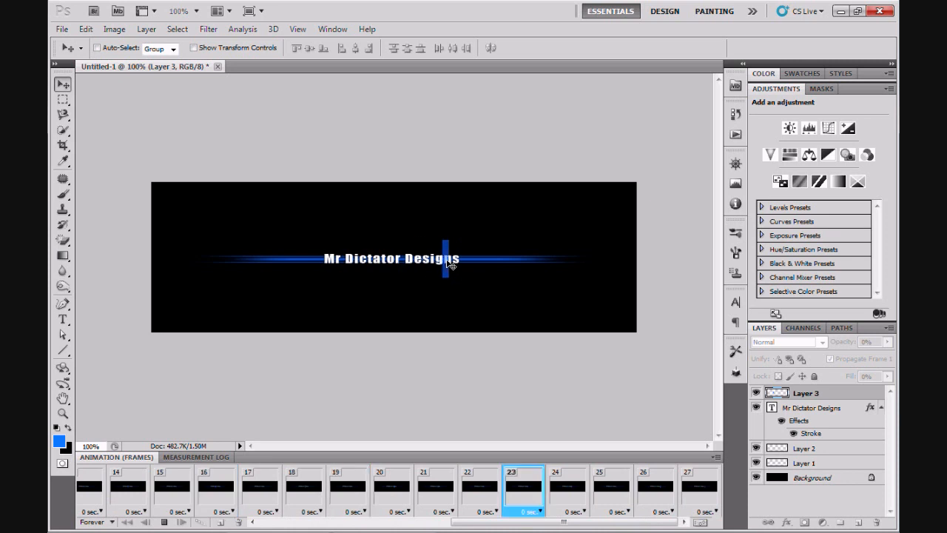
pyautogui.click(609, 488)
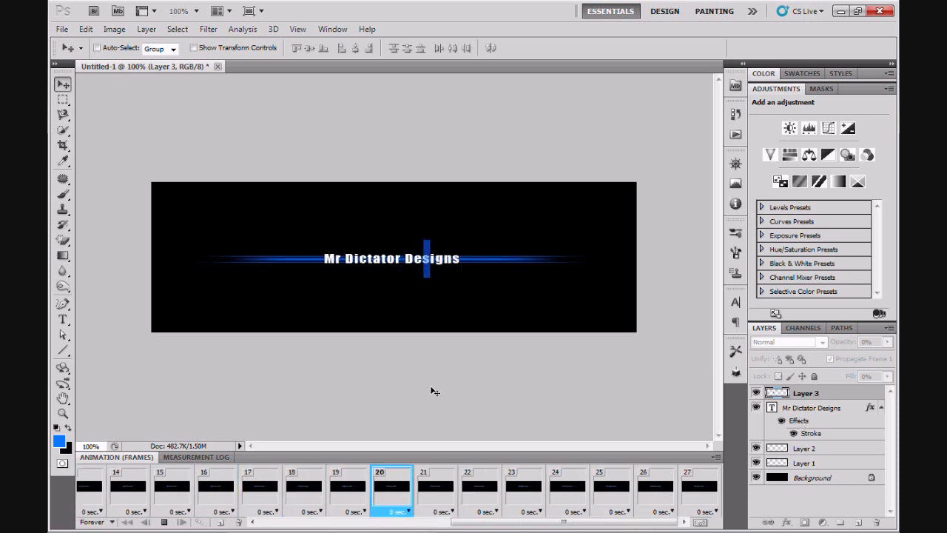
pyautogui.click(164, 520)
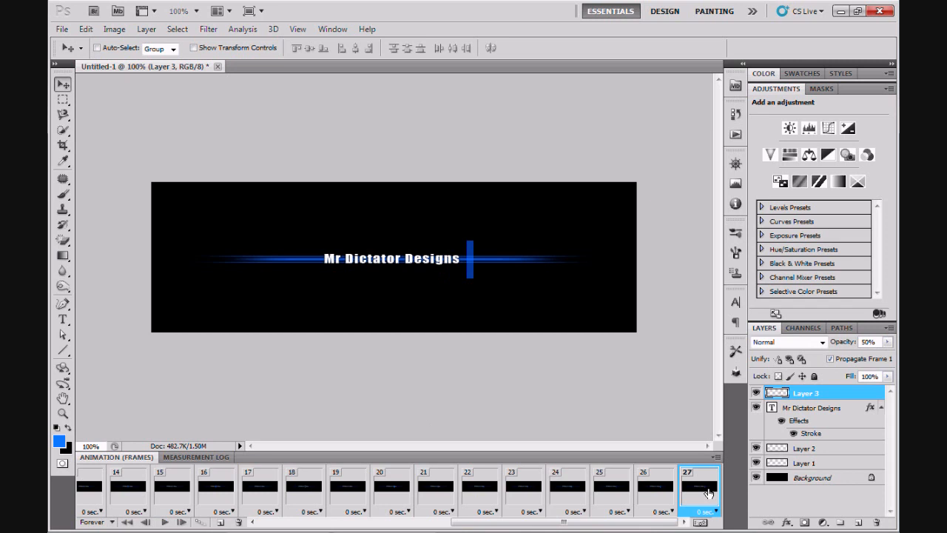
pyautogui.moveTo(775, 409)
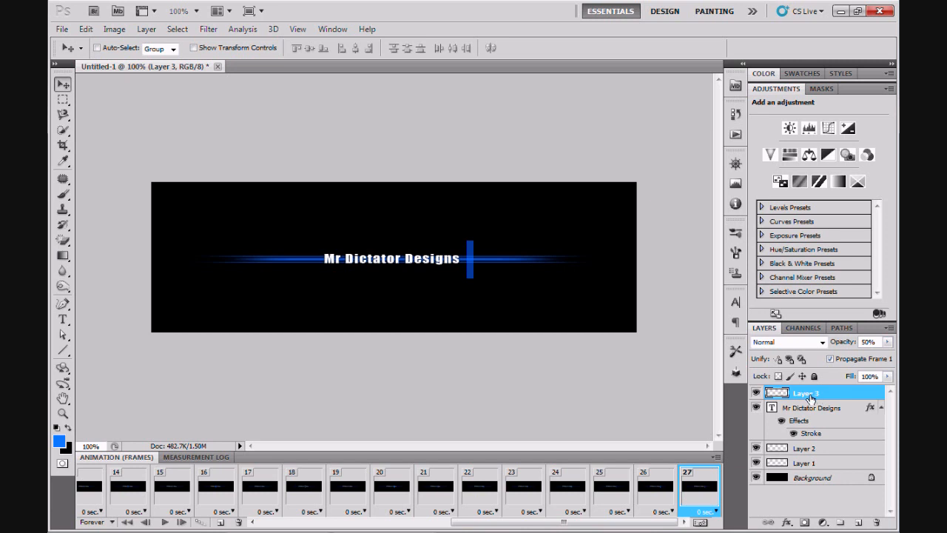
pyautogui.moveTo(808, 397)
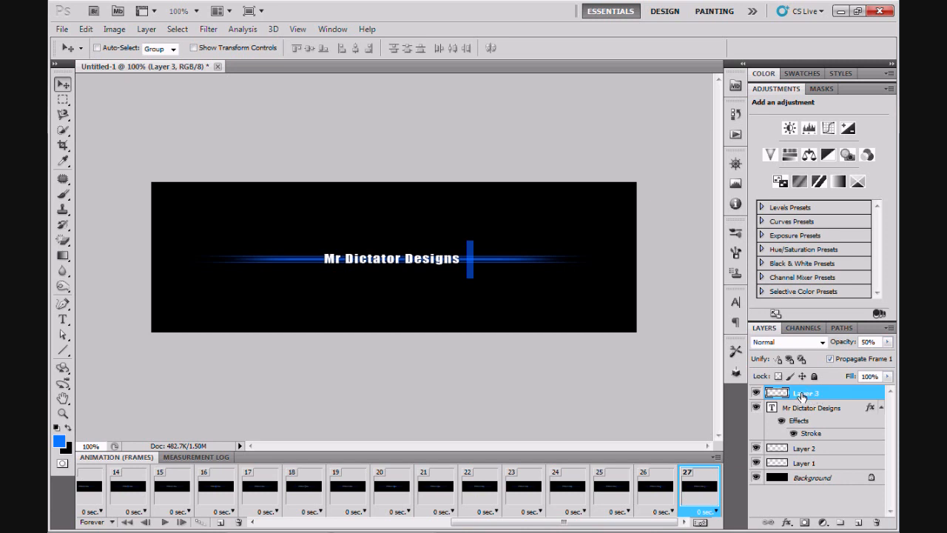
# Step: Bring up the layer options for Layer 3 to rename it 'scanline'
pyautogui.rightClick(805, 394)
pyautogui.write('scanline')
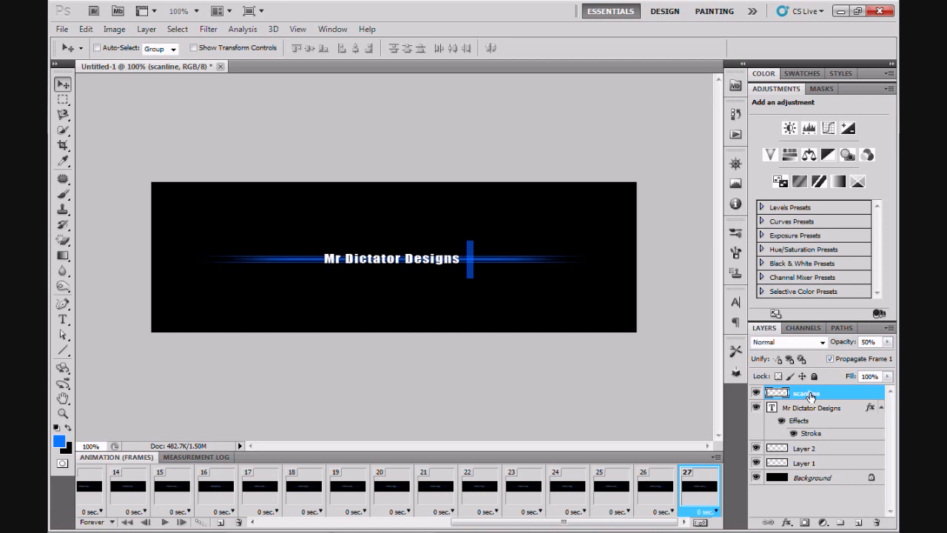
pyautogui.moveTo(842, 400)
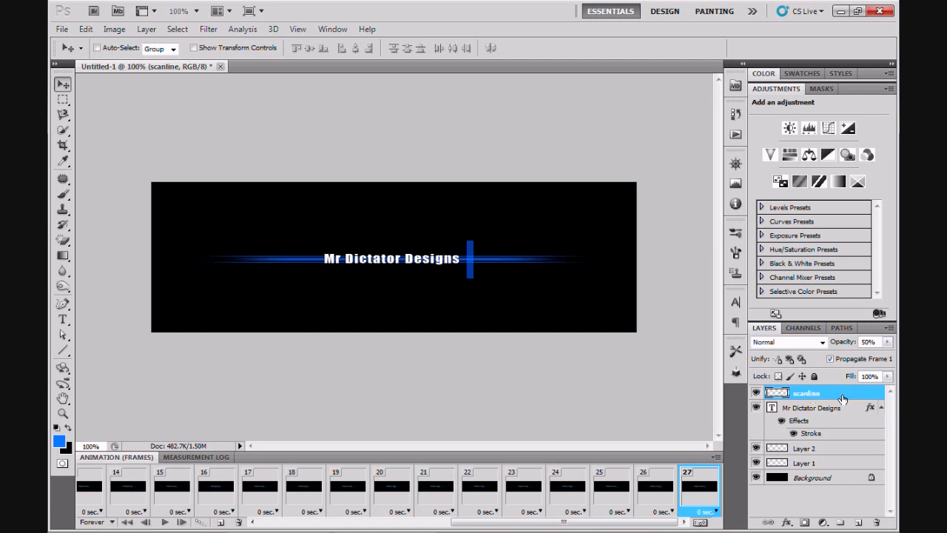
pyautogui.moveTo(813, 414)
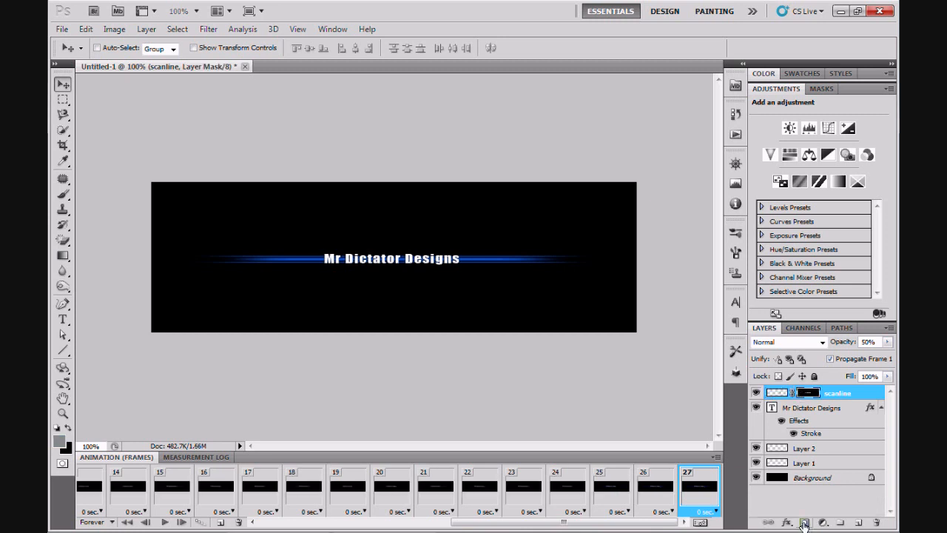
pyautogui.moveTo(804, 521)
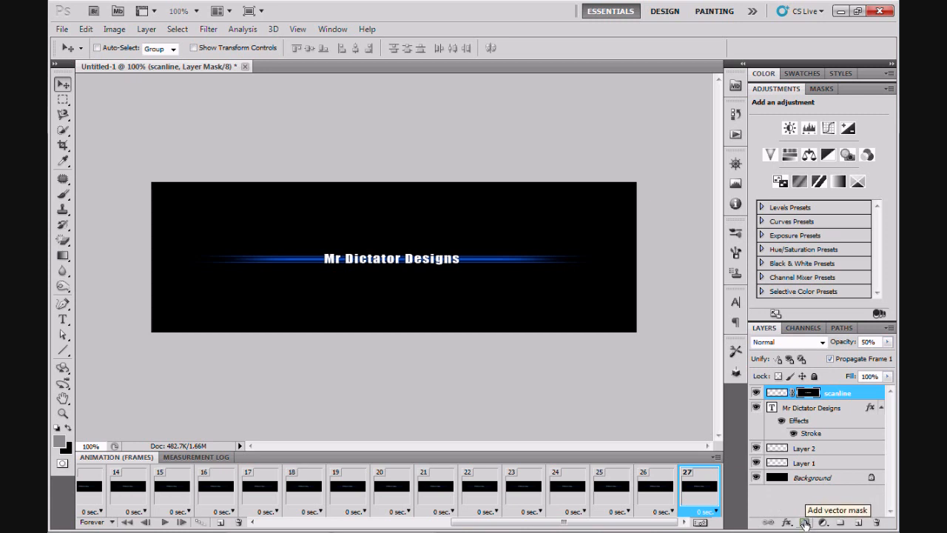
pyautogui.moveTo(394, 367)
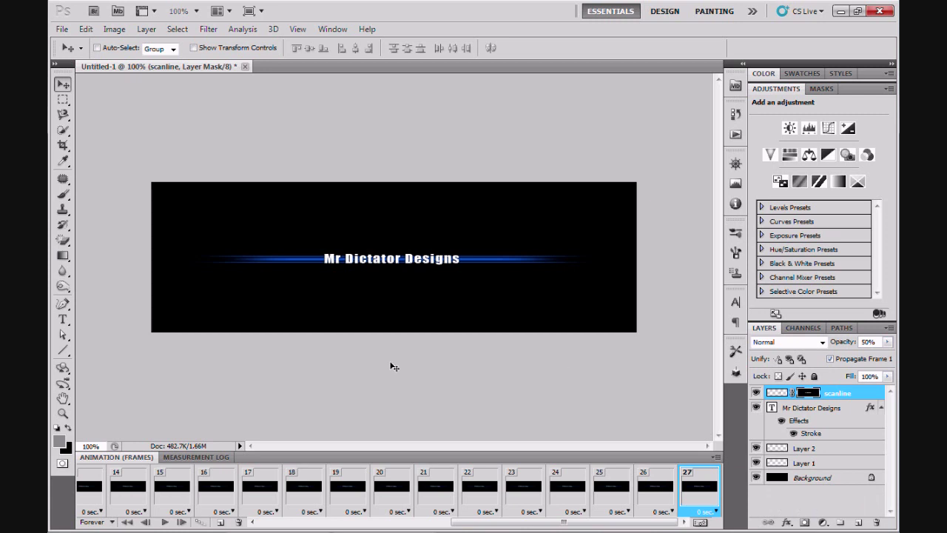
pyautogui.moveTo(367, 267)
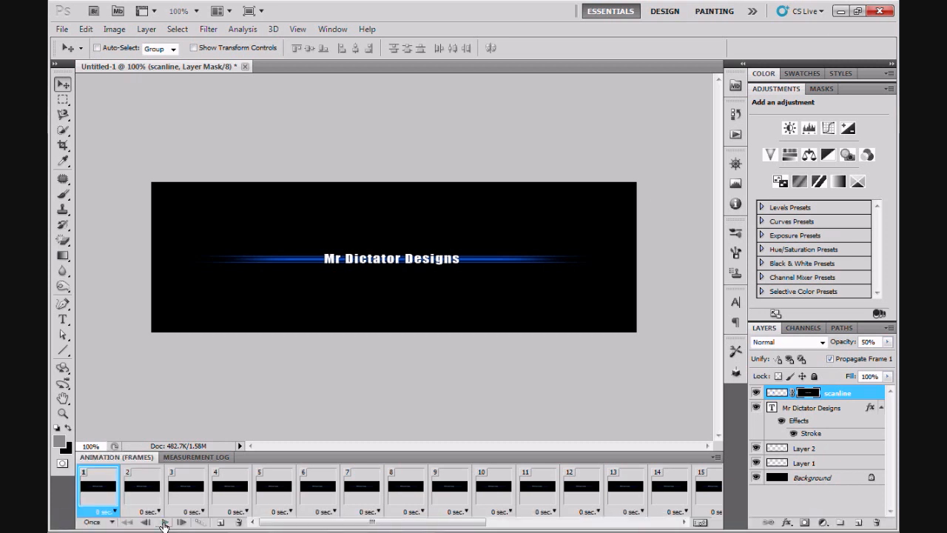
pyautogui.moveTo(163, 521)
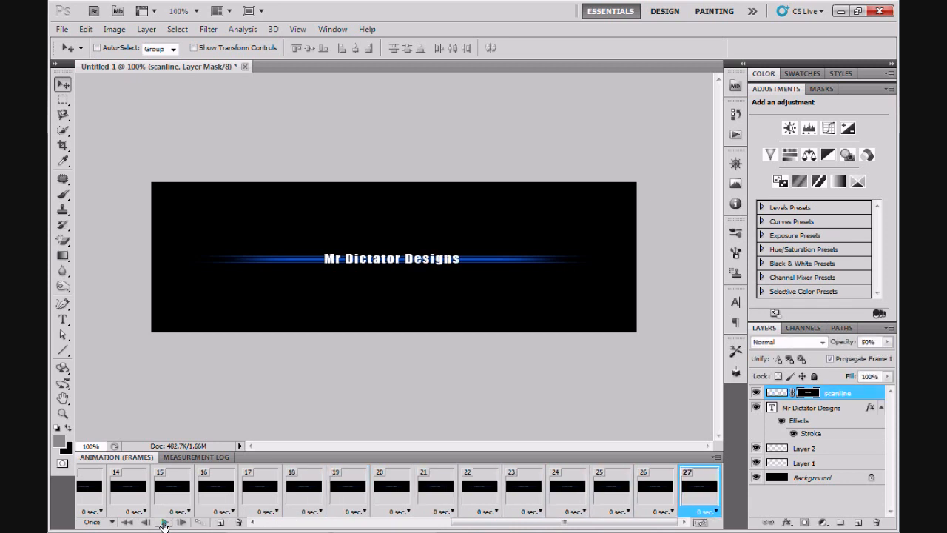
pyautogui.moveTo(145, 520)
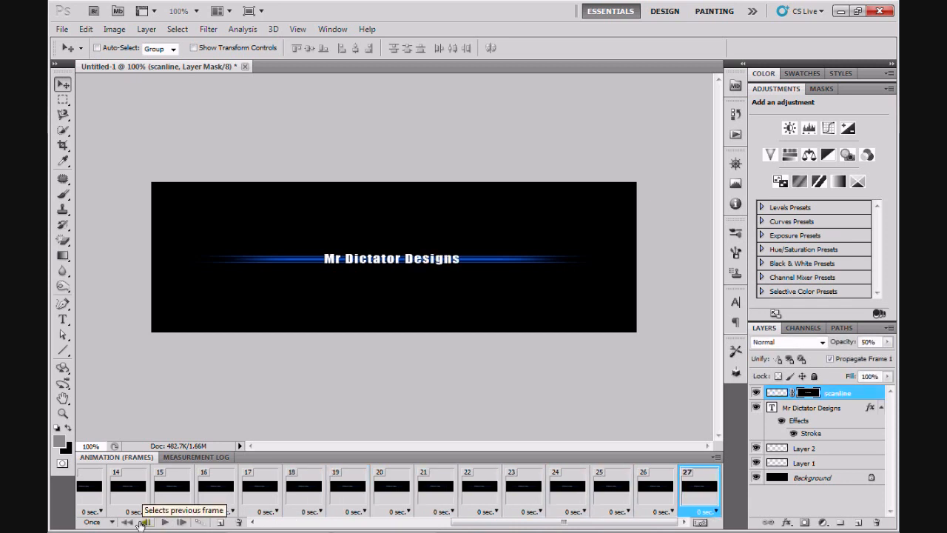
# Step: Set looping to Once, then play and stop the animation to check it
pyautogui.click(147, 521)
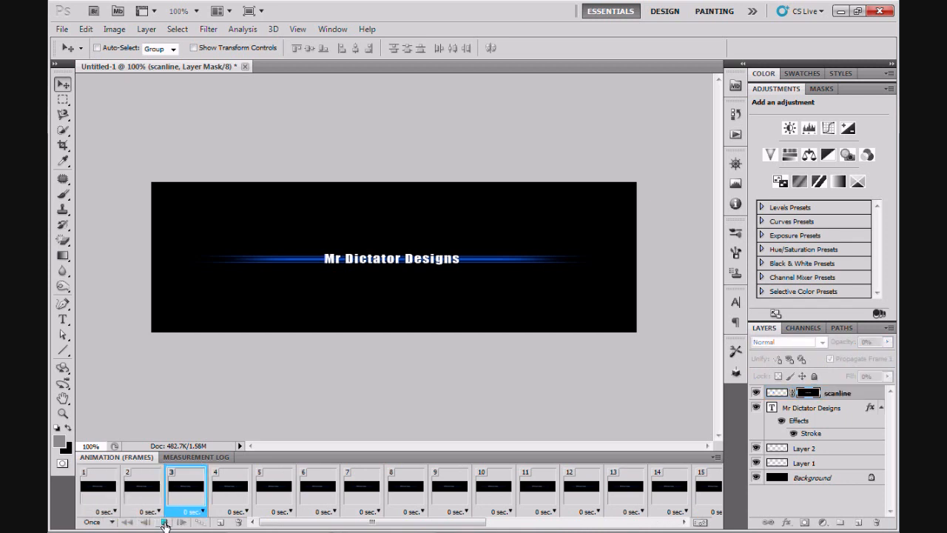
pyautogui.click(164, 521)
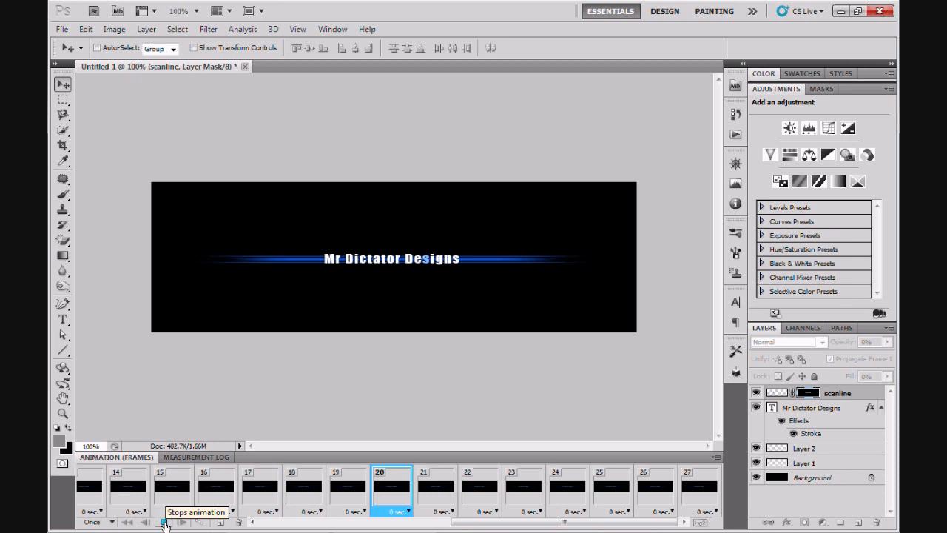
pyautogui.click(164, 521)
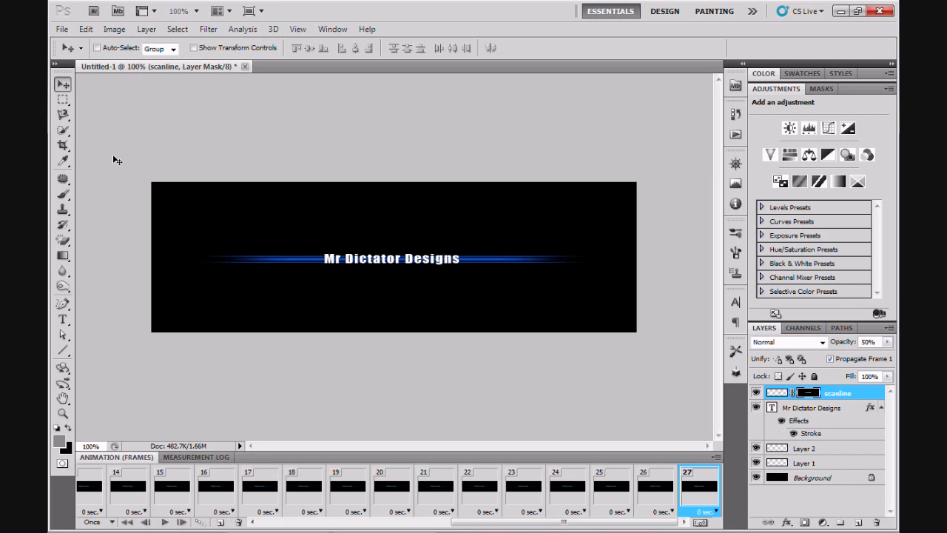
pyautogui.moveTo(62, 28)
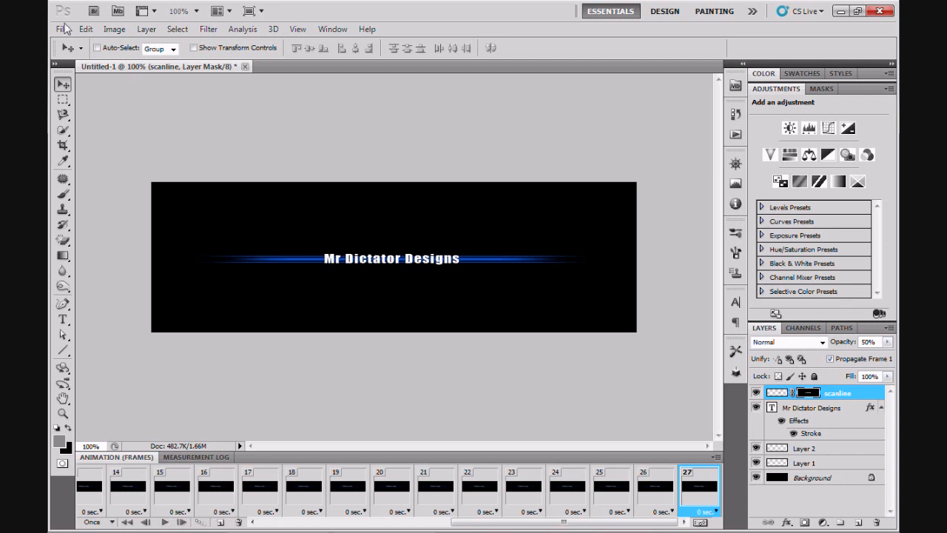
# Step: Enter Save for Web & Devices and play then stop the GIF preview
pyautogui.click(62, 29)
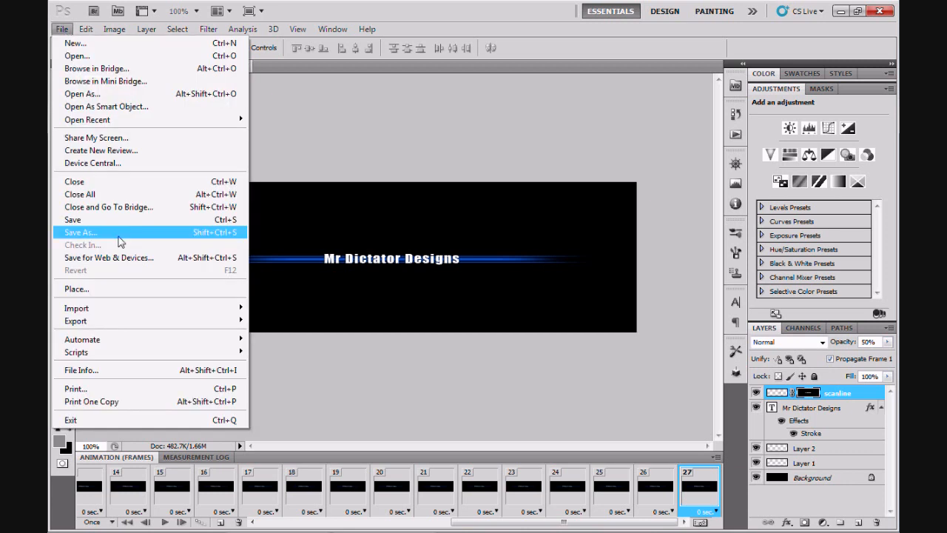
pyautogui.moveTo(110, 257)
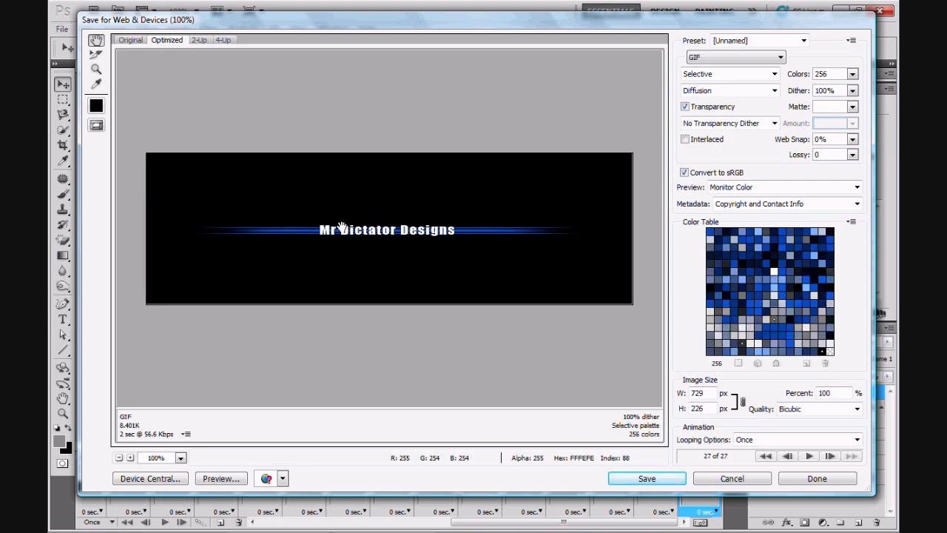
pyautogui.moveTo(811, 456)
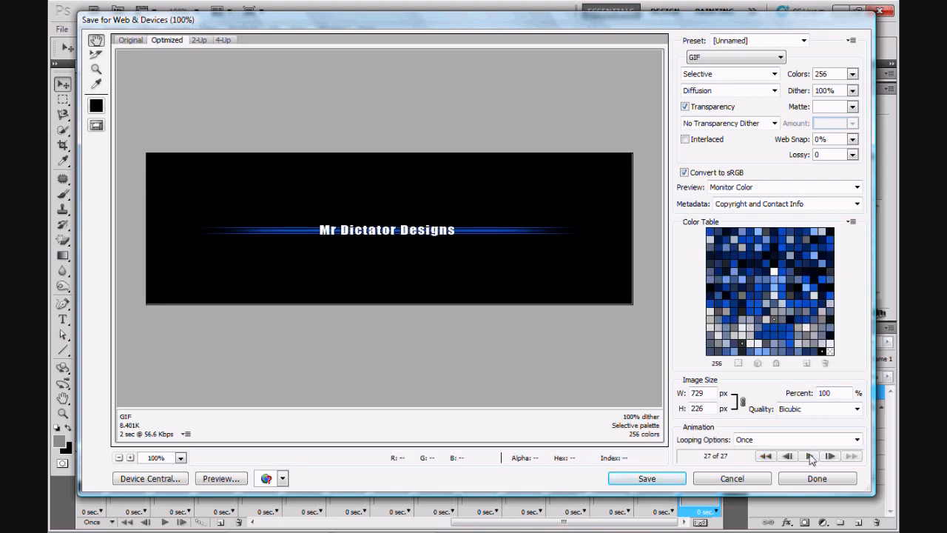
pyautogui.click(808, 455)
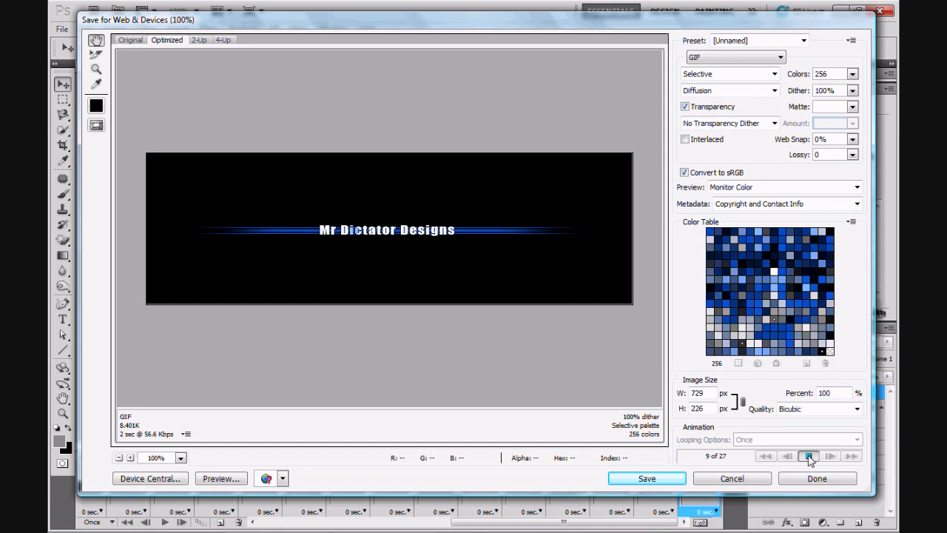
pyautogui.click(808, 456)
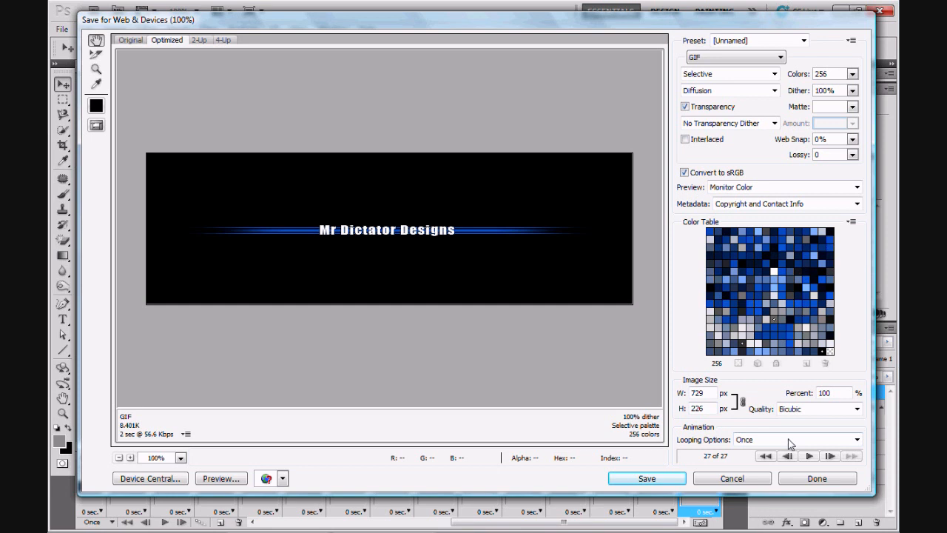
# Step: Set GIF Looping Options to Forever and replay the preview to confirm the loop
pyautogui.click(855, 440)
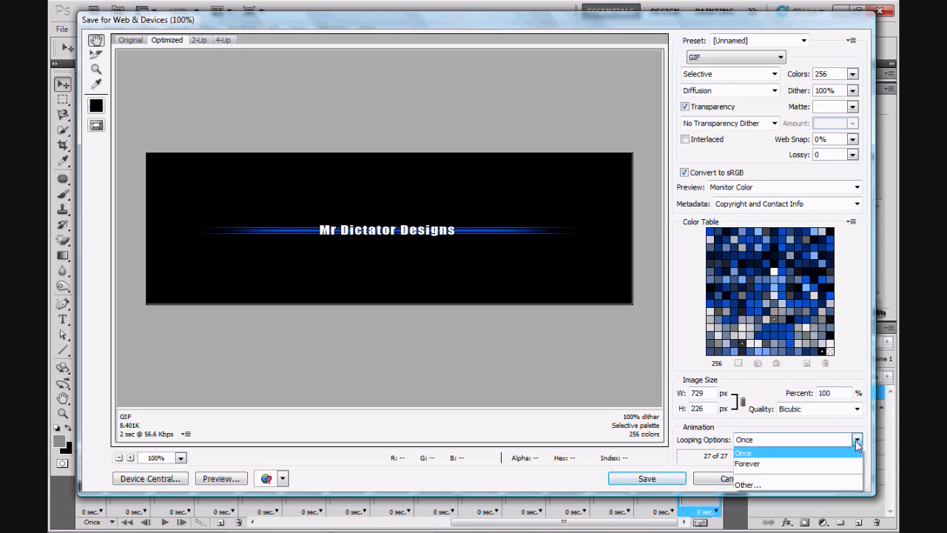
pyautogui.click(747, 463)
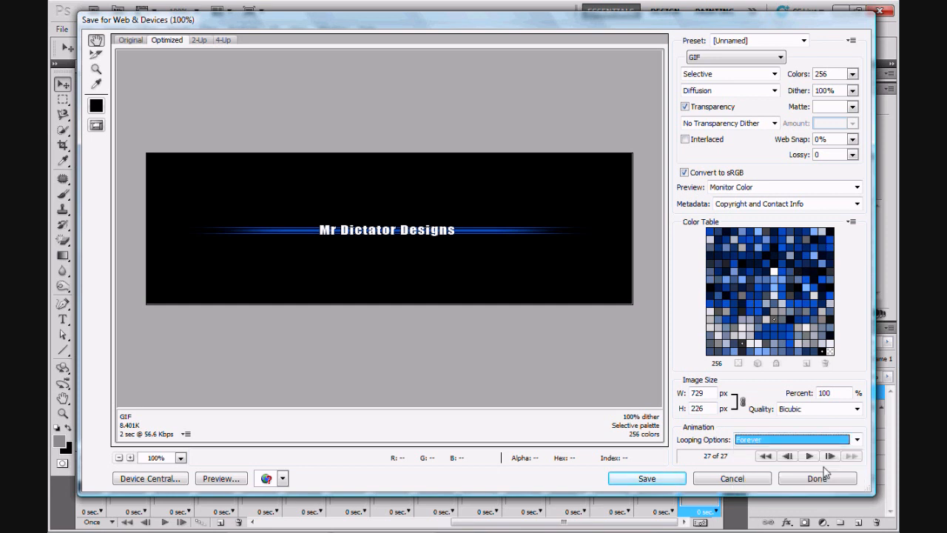
pyautogui.click(808, 456)
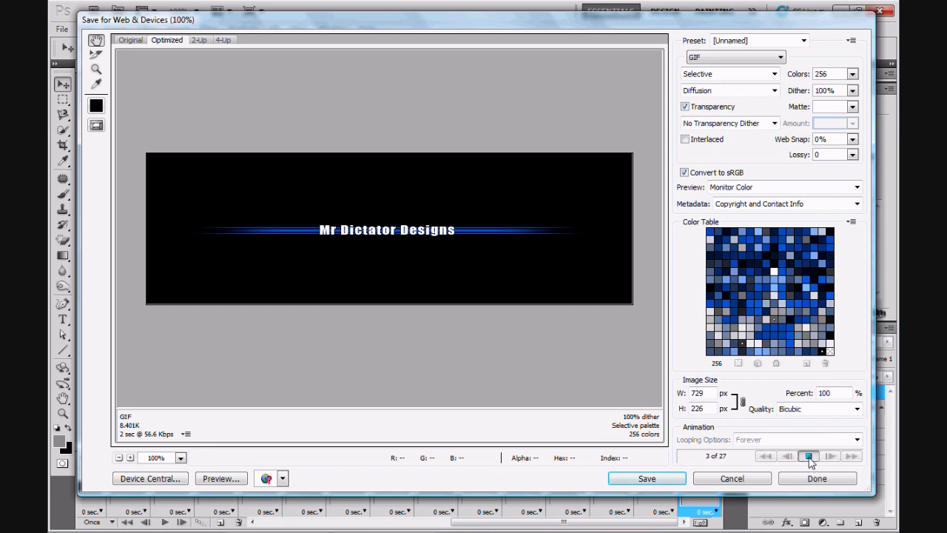
pyautogui.click(767, 456)
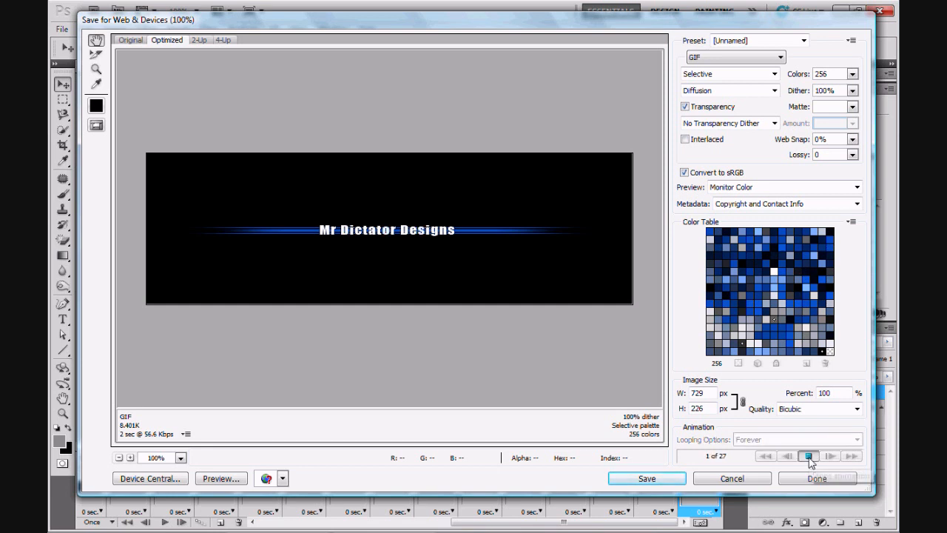
pyautogui.click(807, 456)
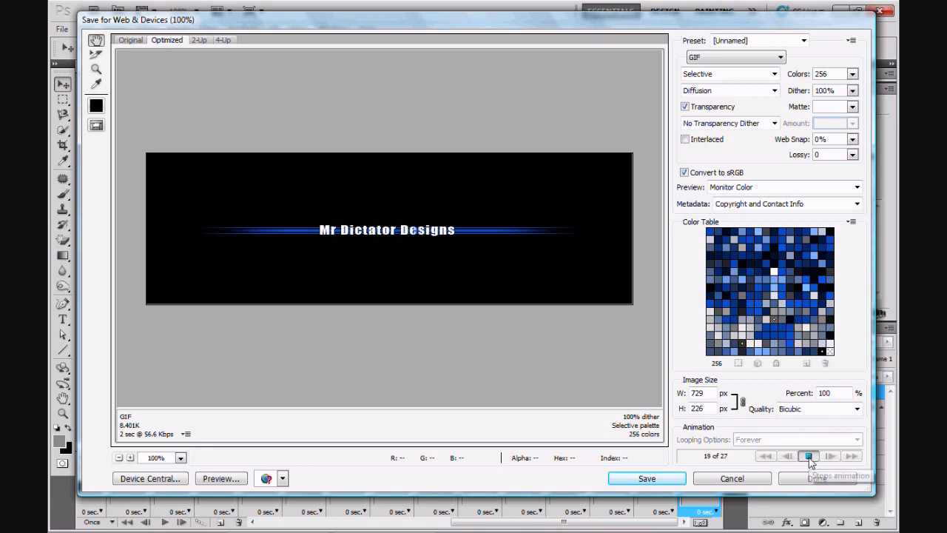
pyautogui.click(808, 455)
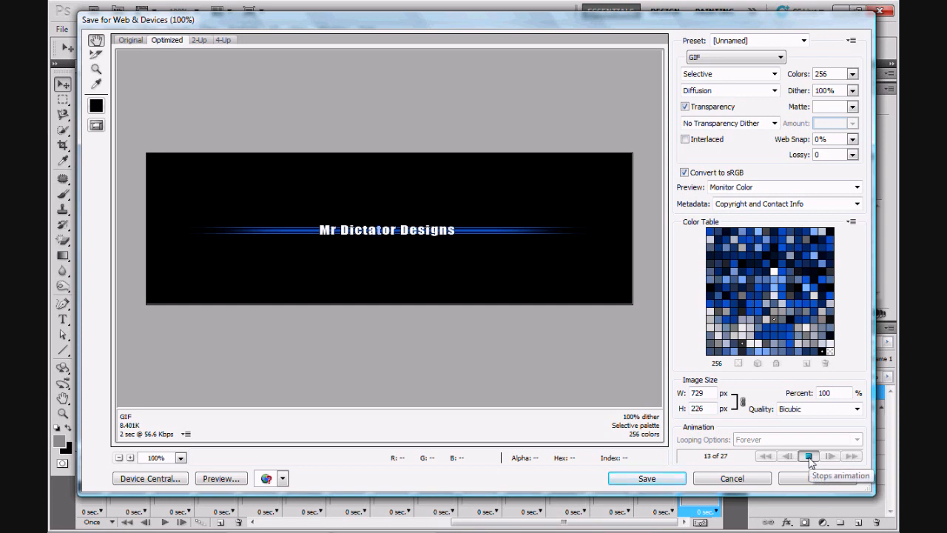
pyautogui.click(808, 456)
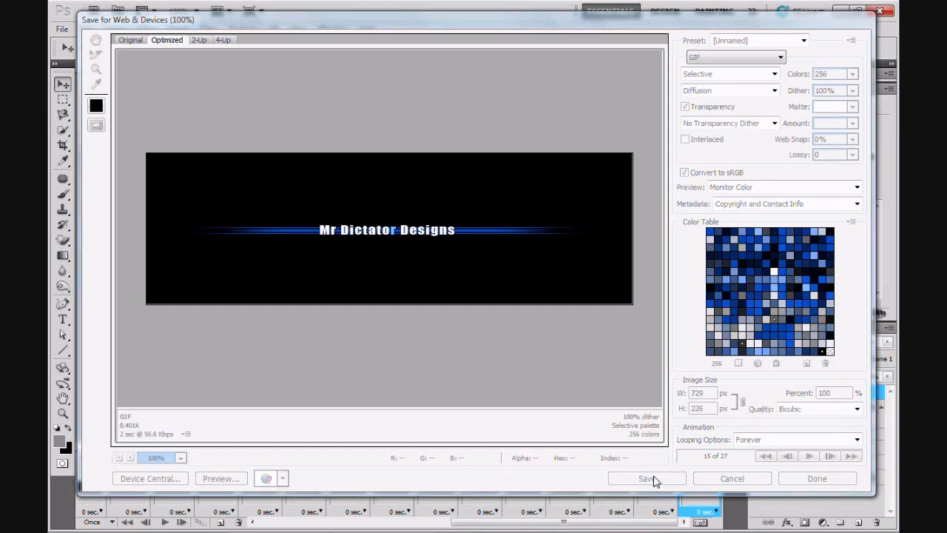
# Step: Name the optimized GIF 'divider scanline 1' with the Images Only format selected
pyautogui.click(645, 478)
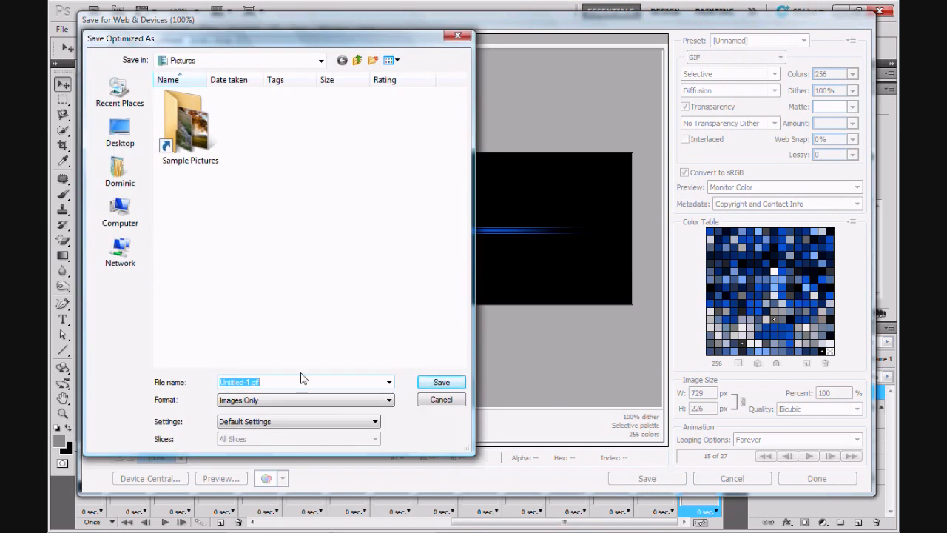
pyautogui.write('divider scn')
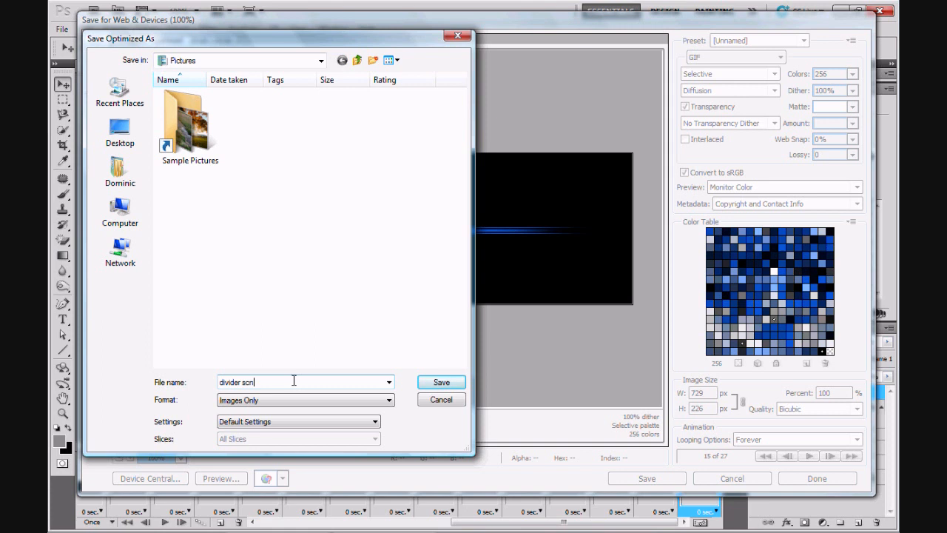
pyautogui.write('anline 1')
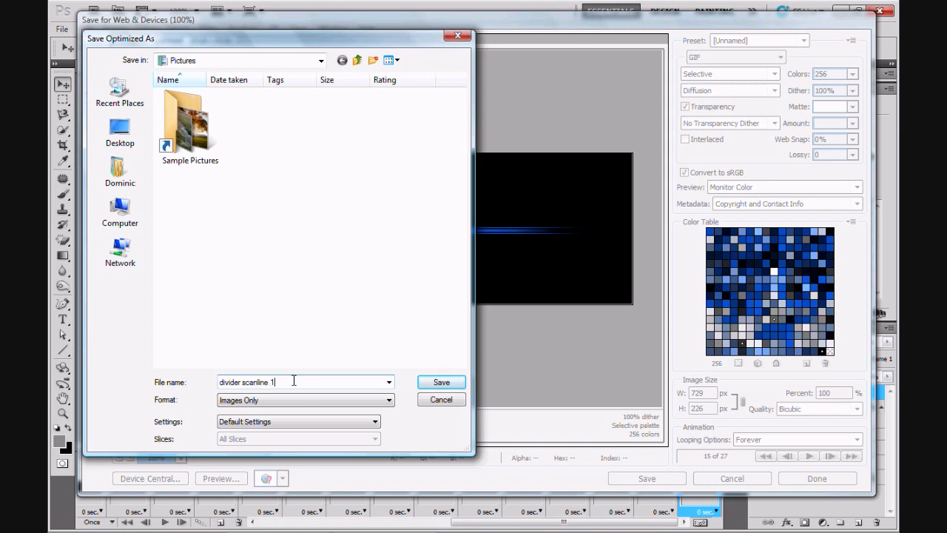
pyautogui.click(388, 399)
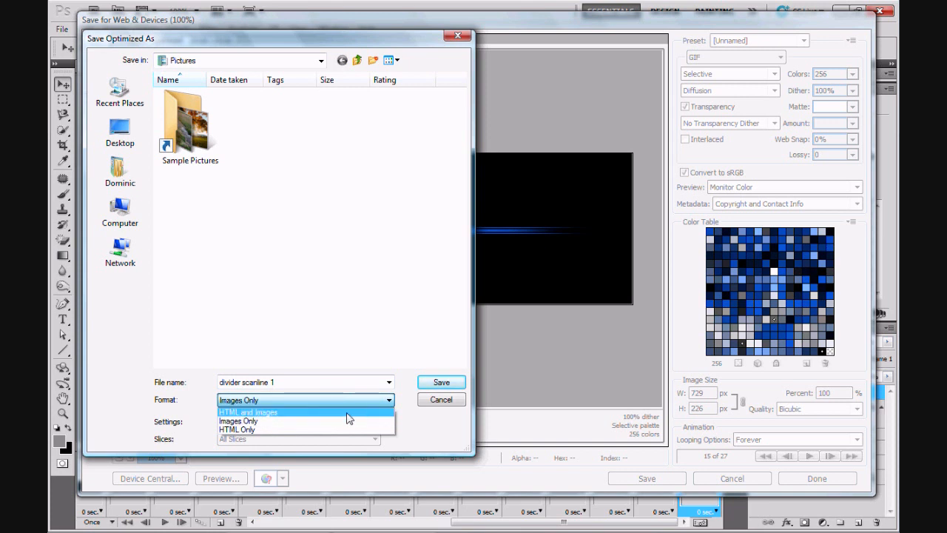
pyautogui.moveTo(344, 420)
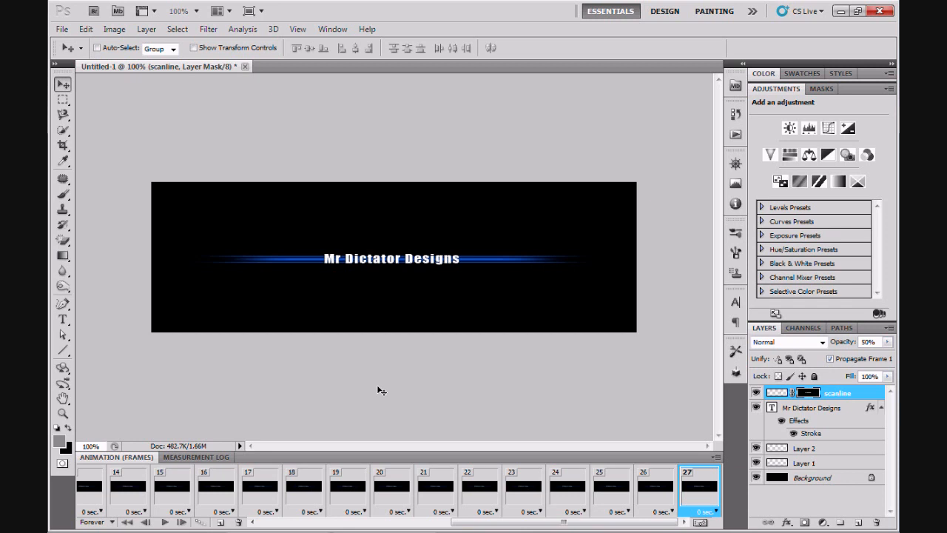
pyautogui.moveTo(462, 315)
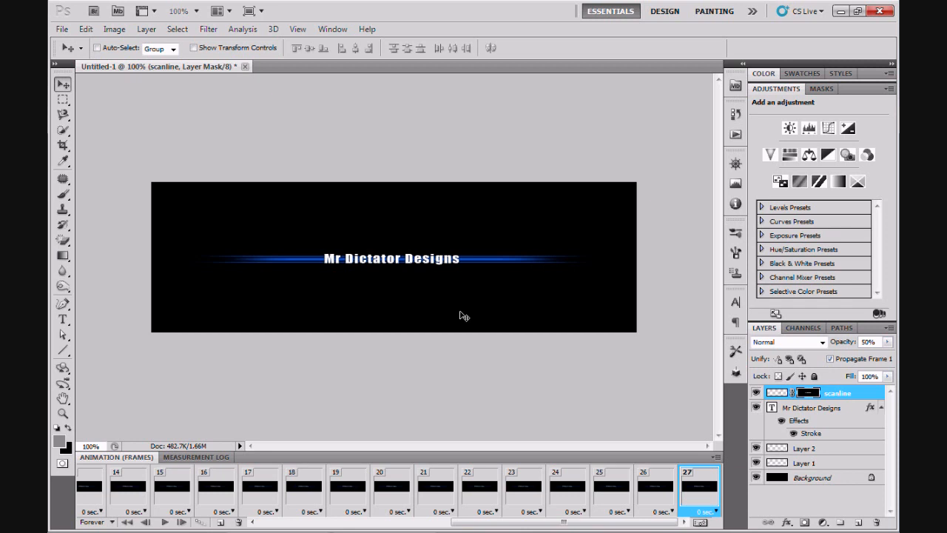
pyautogui.moveTo(328, 258)
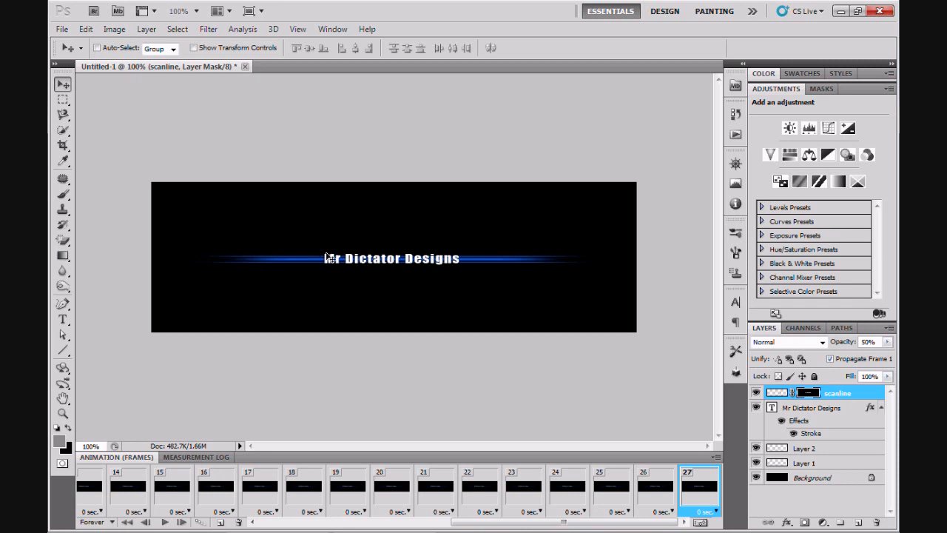
pyautogui.moveTo(379, 296)
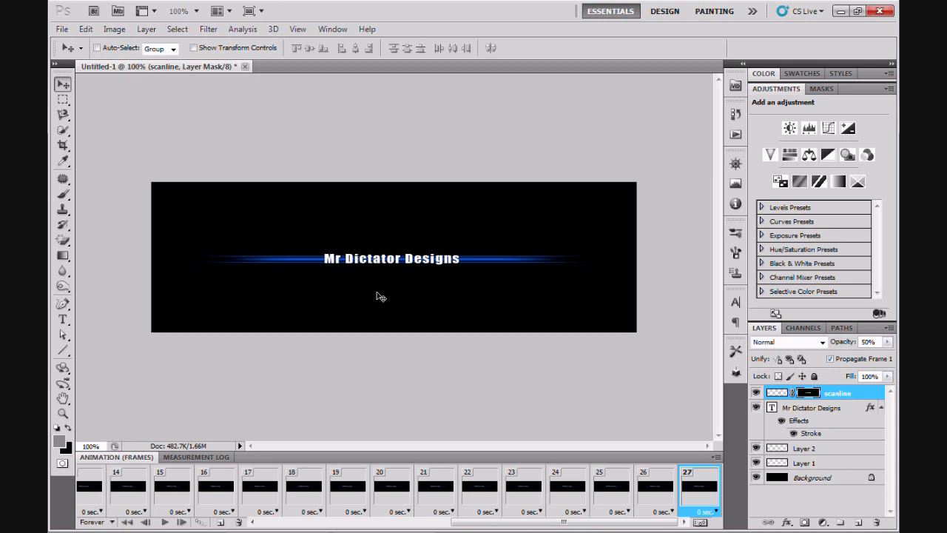
pyautogui.moveTo(394, 284)
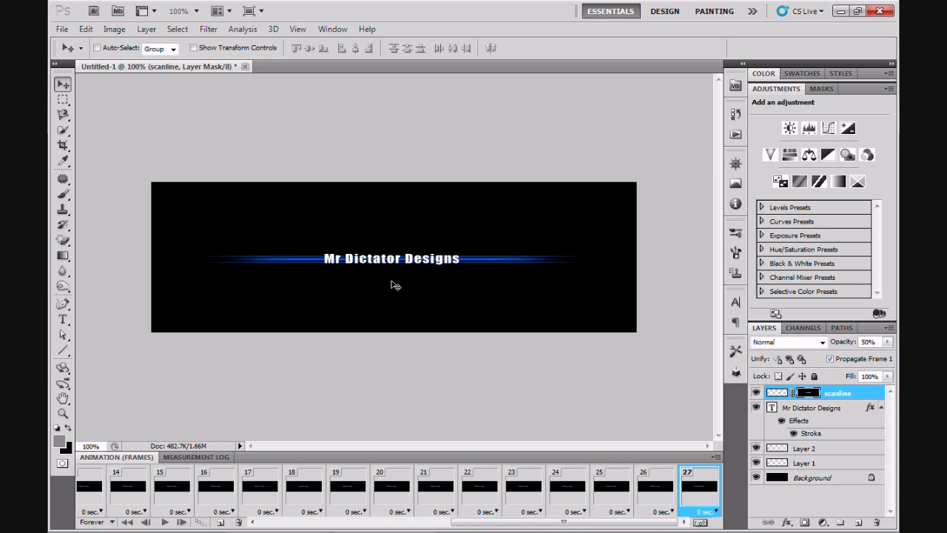